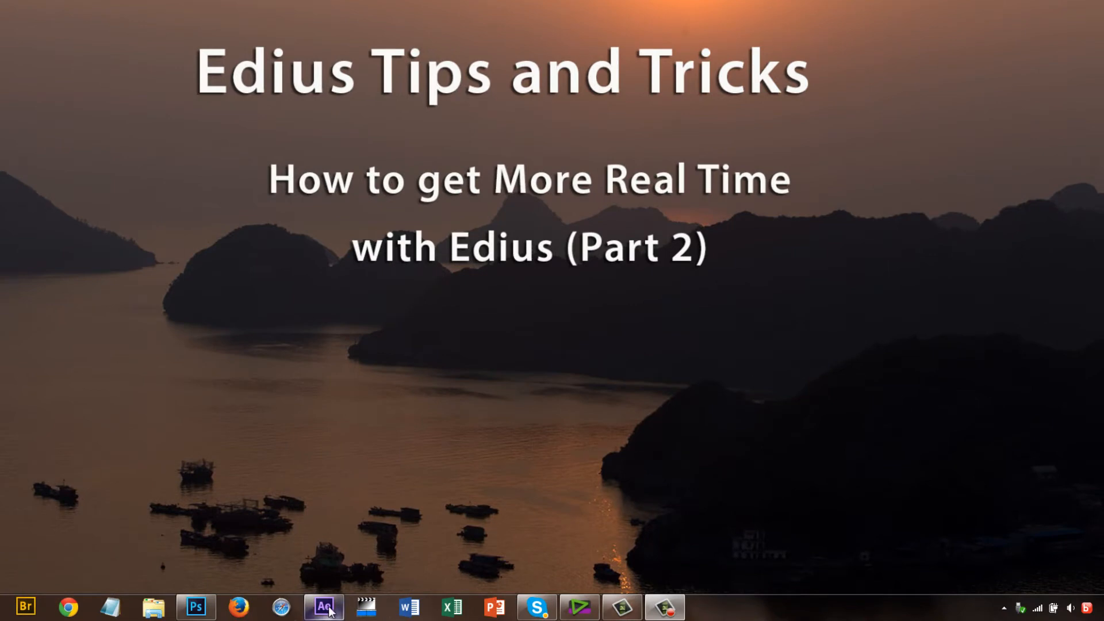
pyautogui.moveTo(195, 606)
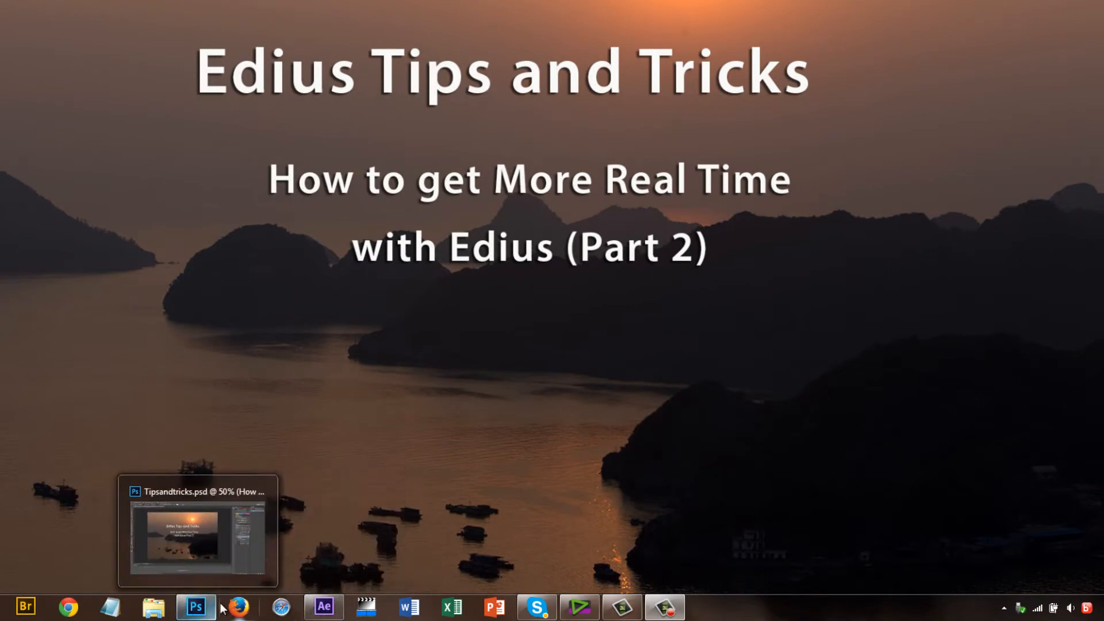
pyautogui.moveTo(322, 607)
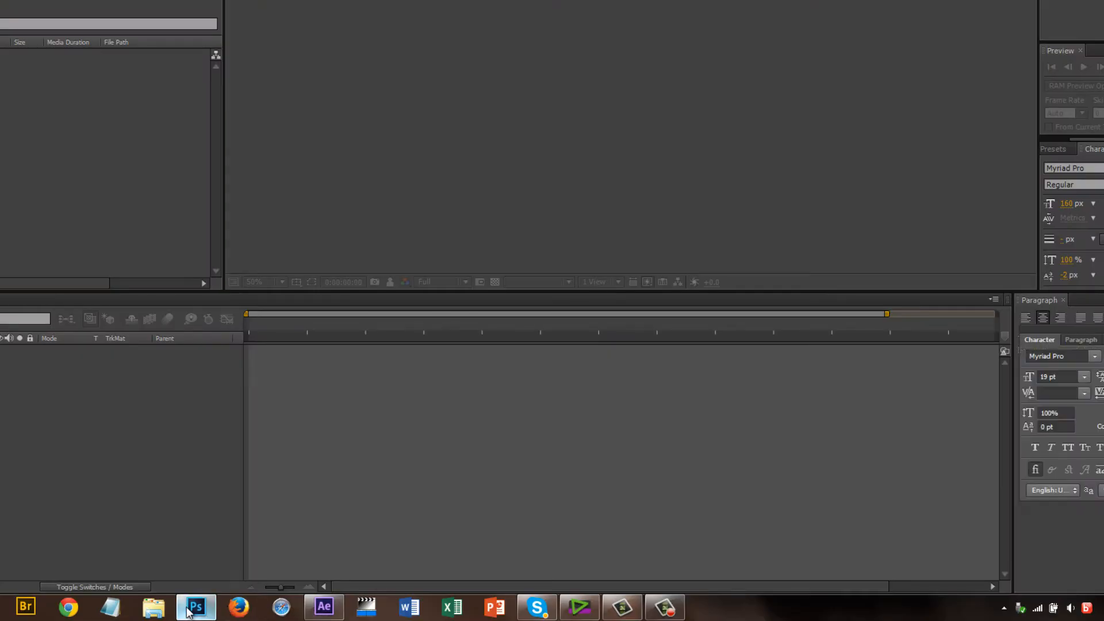
# Step: Switch from the Photoshop title document back to the desktop so After Effects can come forward
pyautogui.click(195, 607)
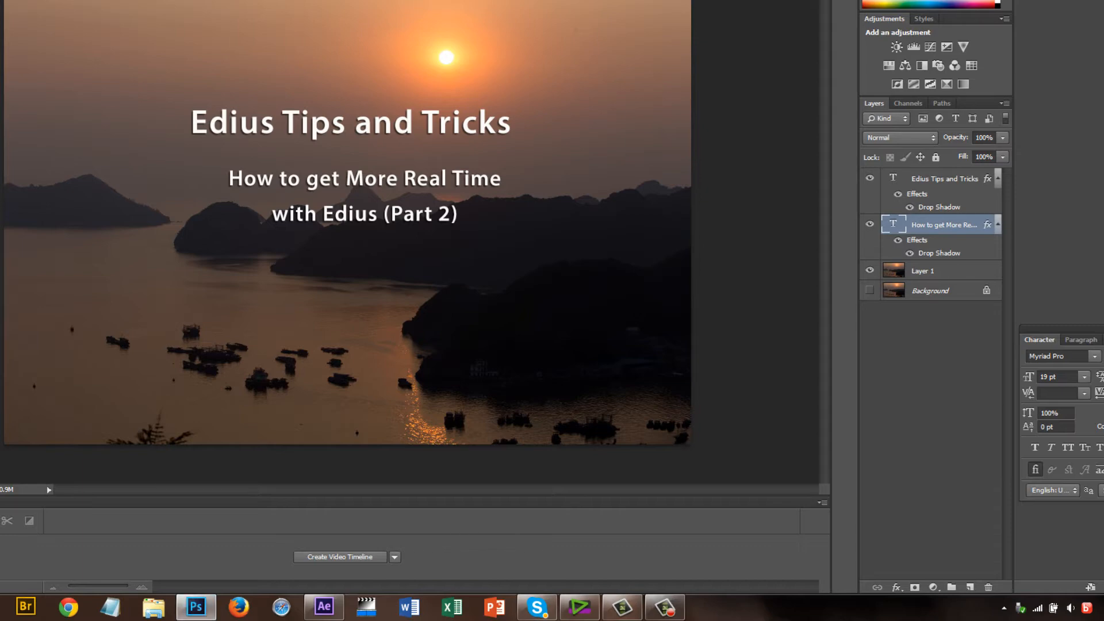
pyautogui.click(324, 607)
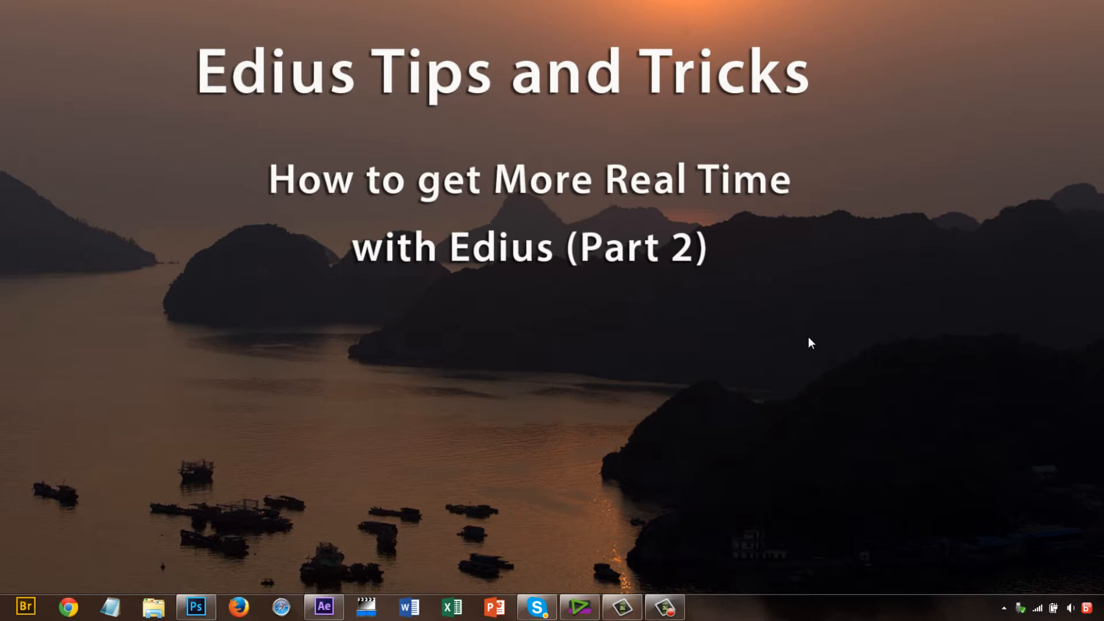
pyautogui.moveTo(1049, 243)
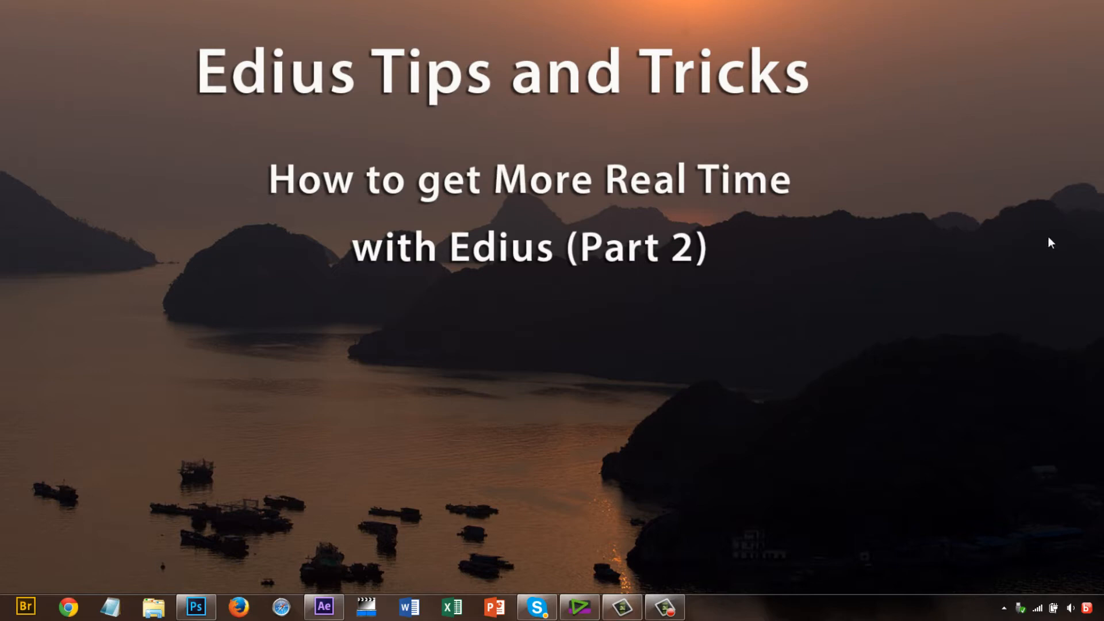
pyautogui.moveTo(820, 324)
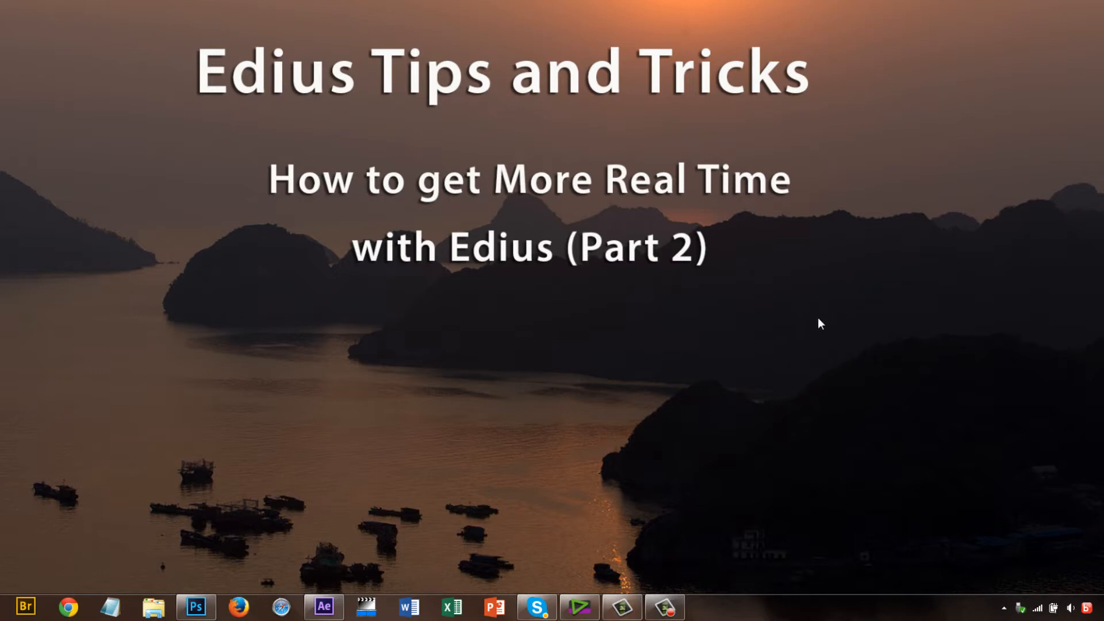
pyautogui.moveTo(372, 547)
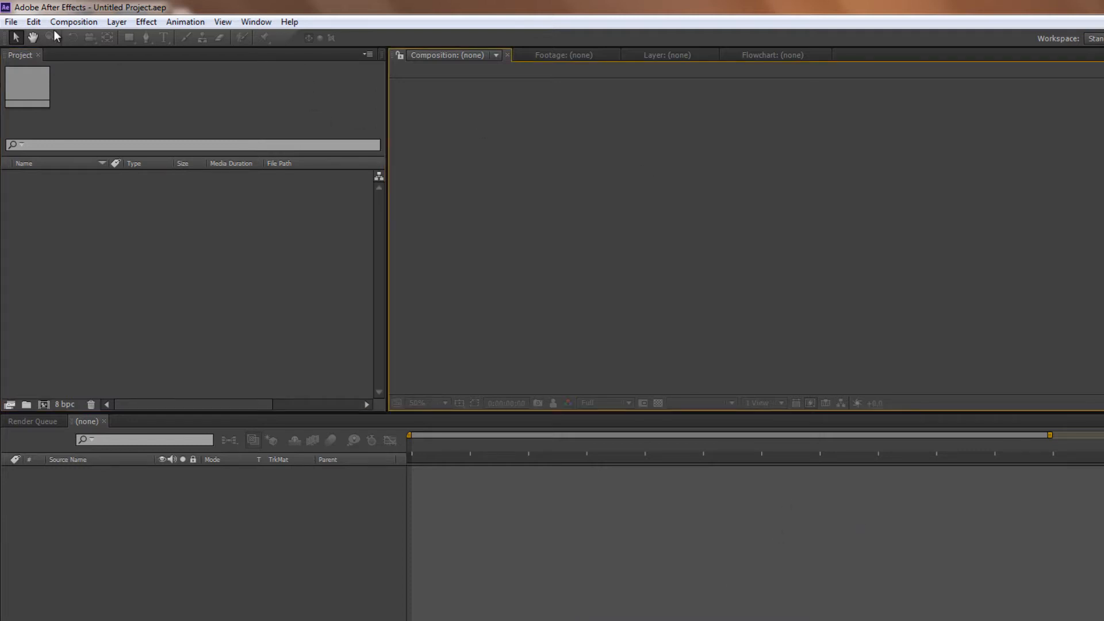
# Step: Open After Effects' Edit menu to reach the Preferences categories
pyautogui.click(32, 21)
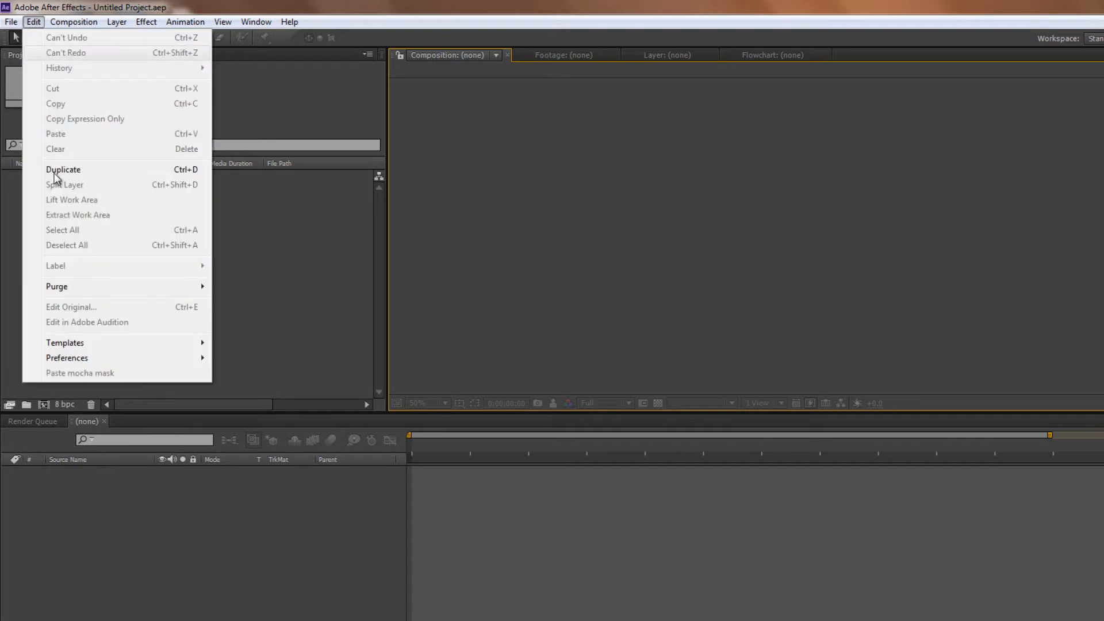
pyautogui.moveTo(112, 326)
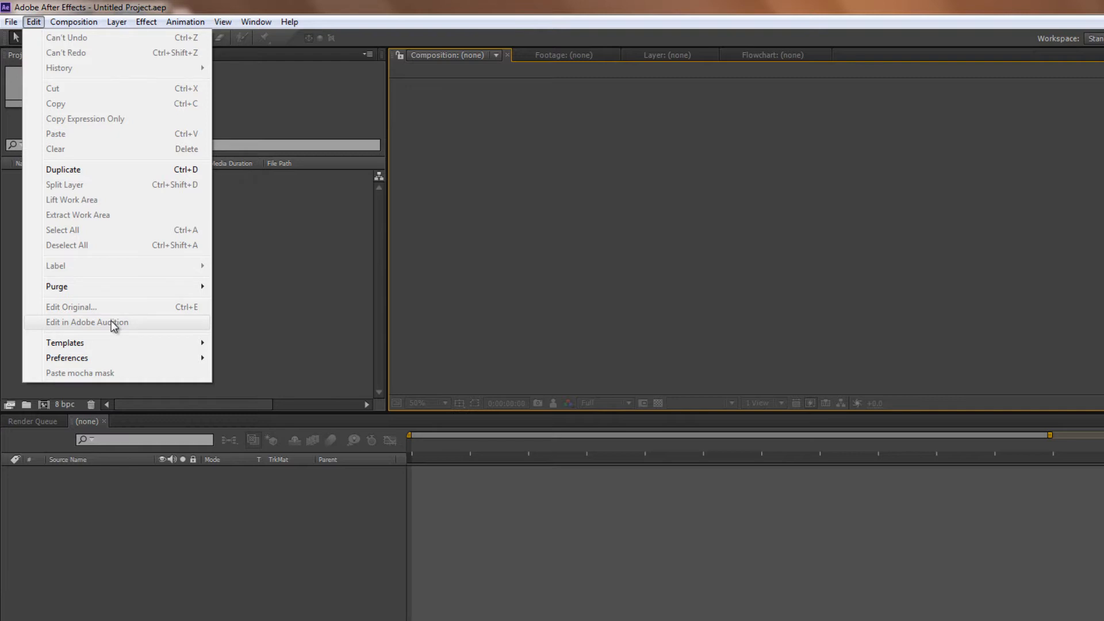
pyautogui.moveTo(76, 365)
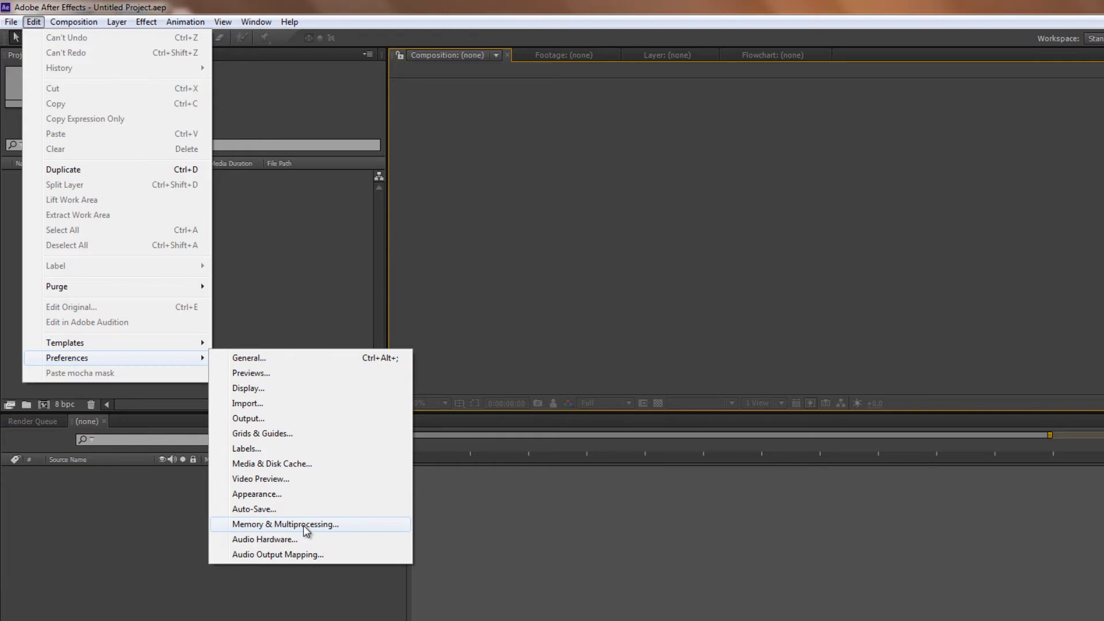
# Step: In Memory & Multiprocessing preferences, reserve 6 GB of RAM for other applications
pyautogui.click(285, 525)
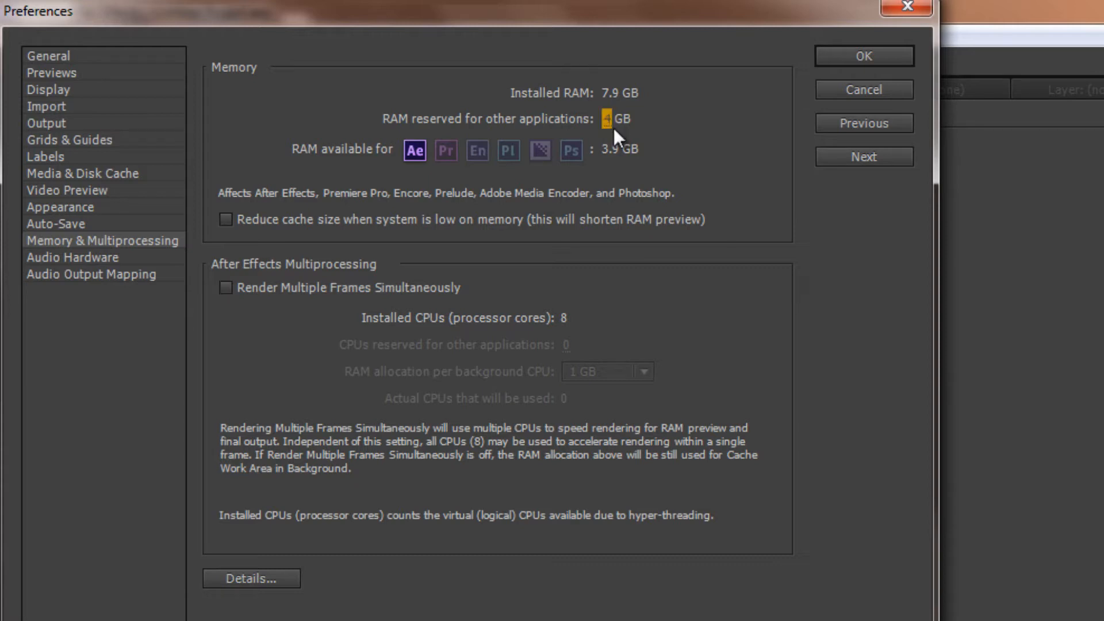
pyautogui.write('6')
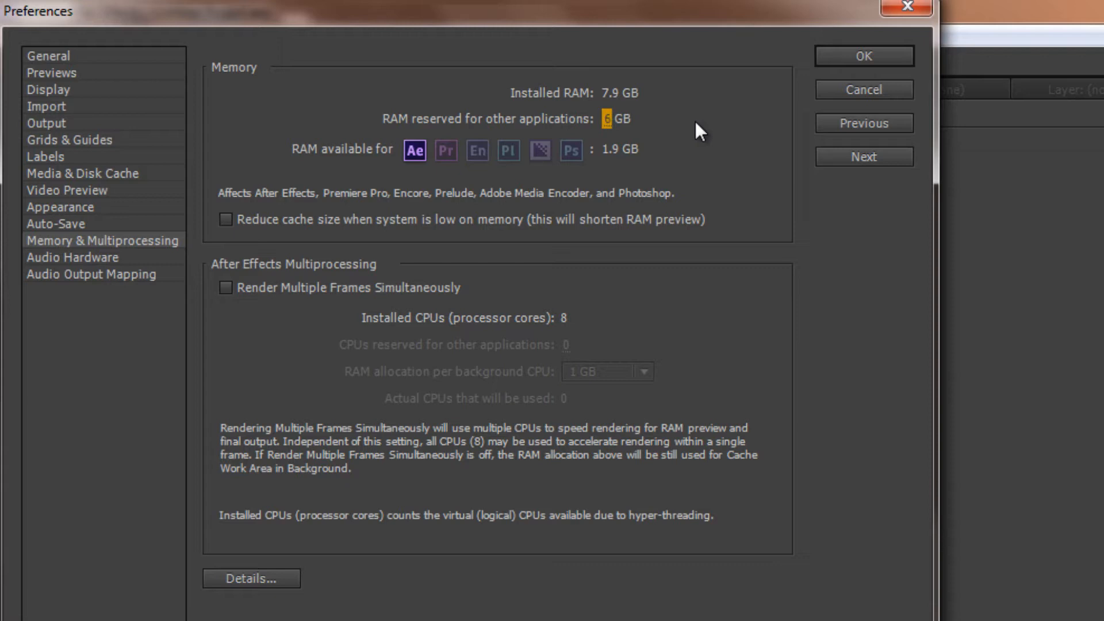
pyautogui.moveTo(683, 130)
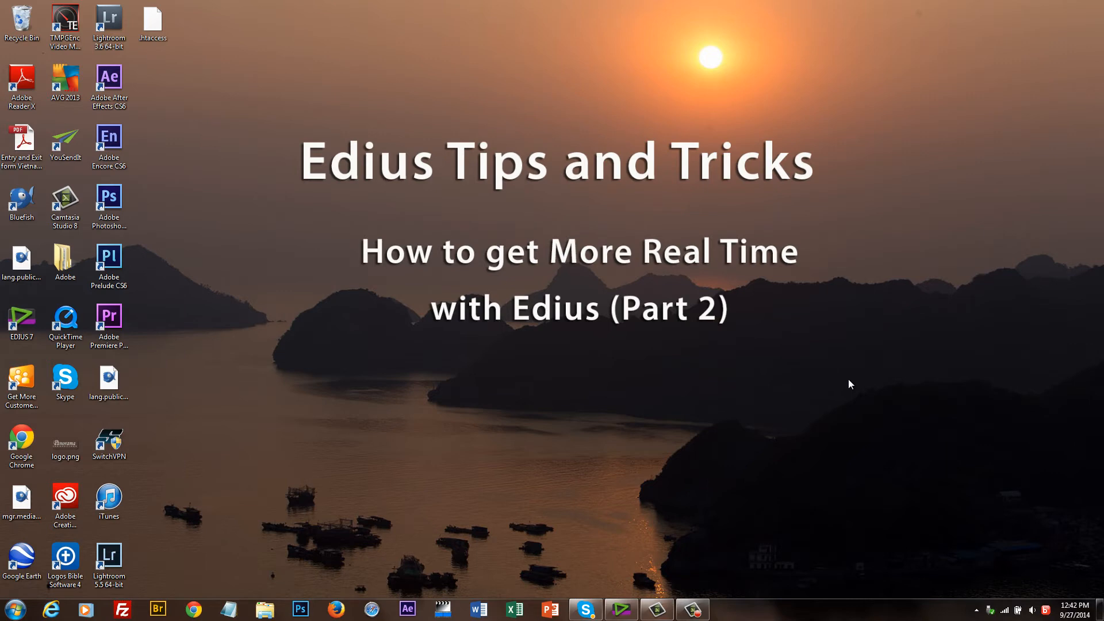
pyautogui.click(64, 200)
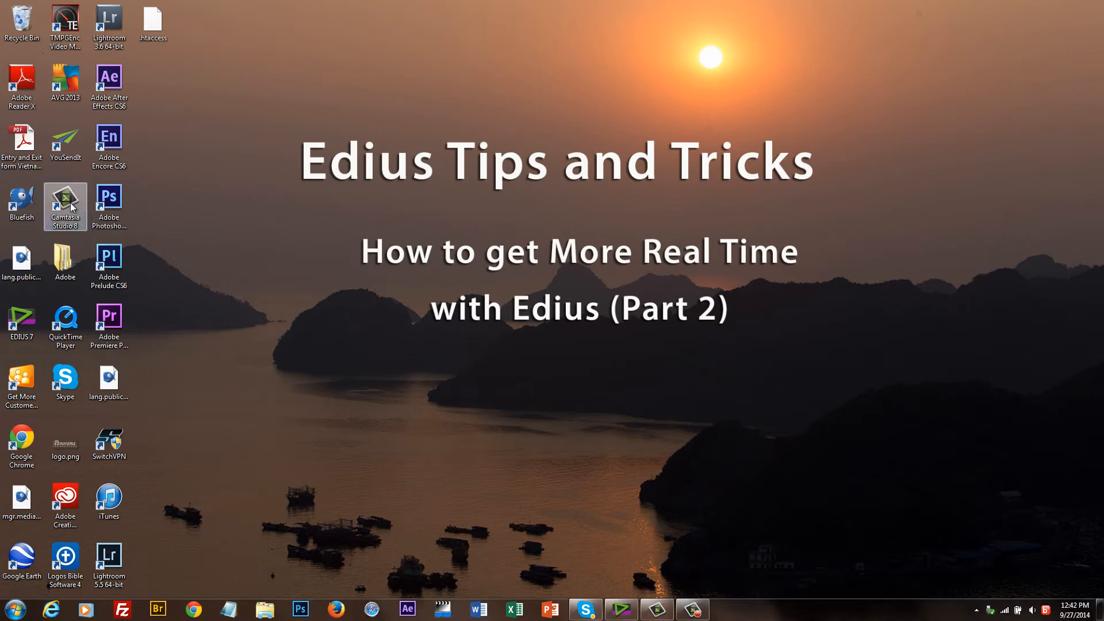
pyautogui.moveTo(671, 261)
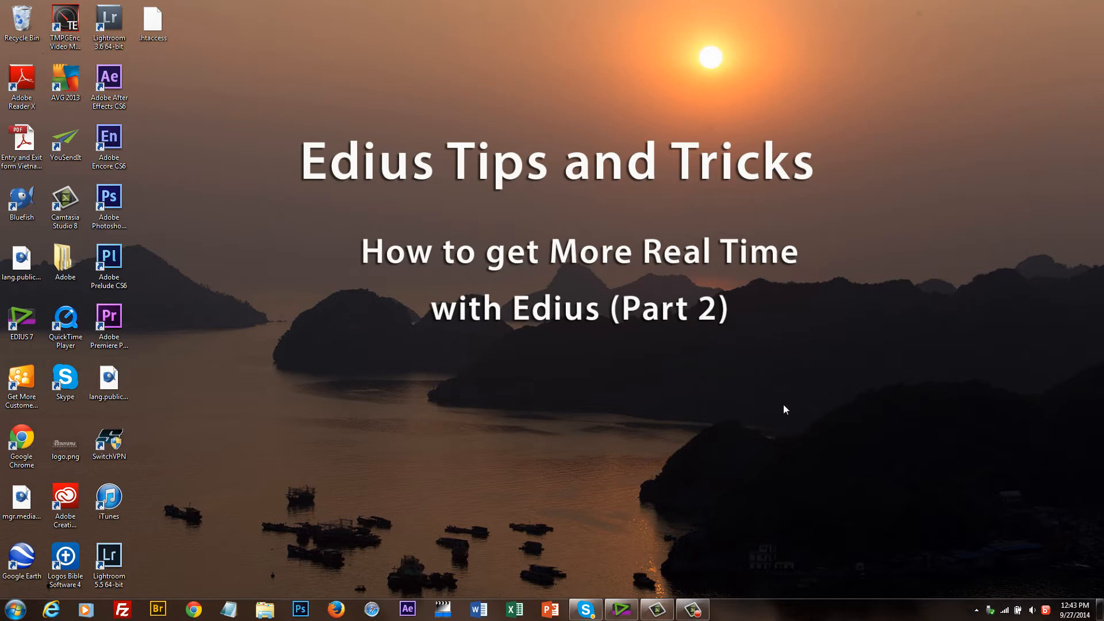
pyautogui.moveTo(729, 475)
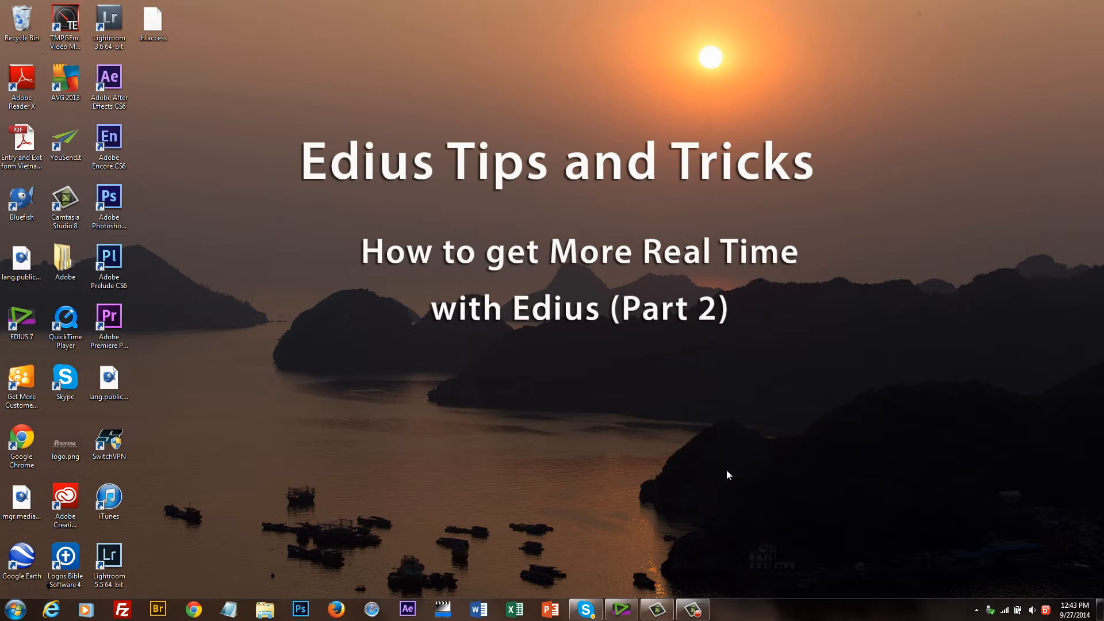
pyautogui.moveTo(897, 435)
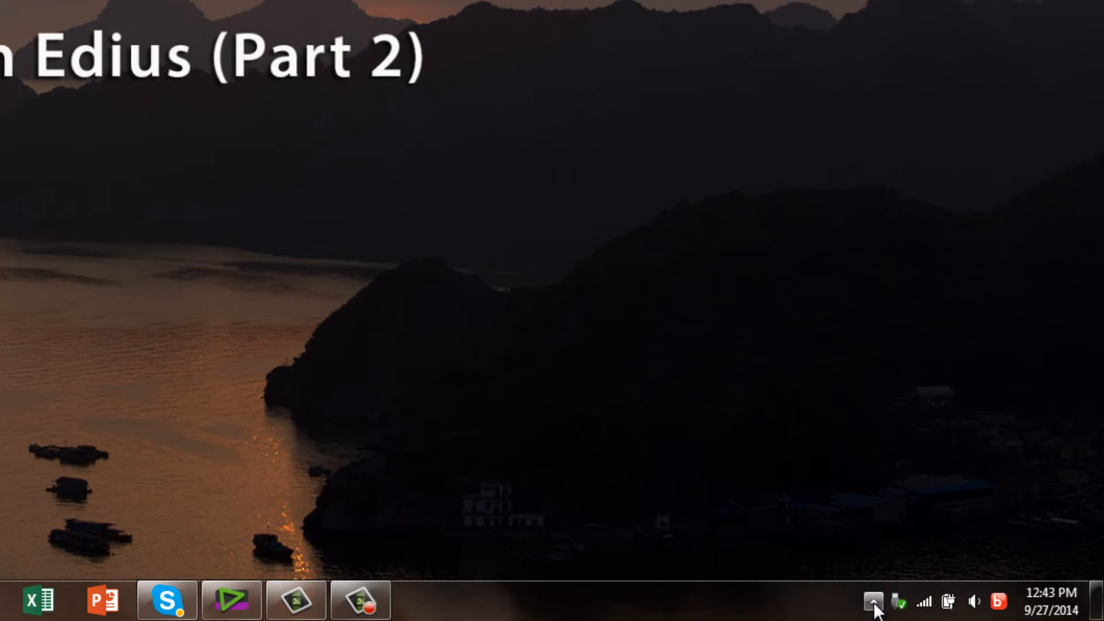
# Step: Reveal the hidden notification-area icons to reach the AVG tray icon
pyautogui.click(872, 600)
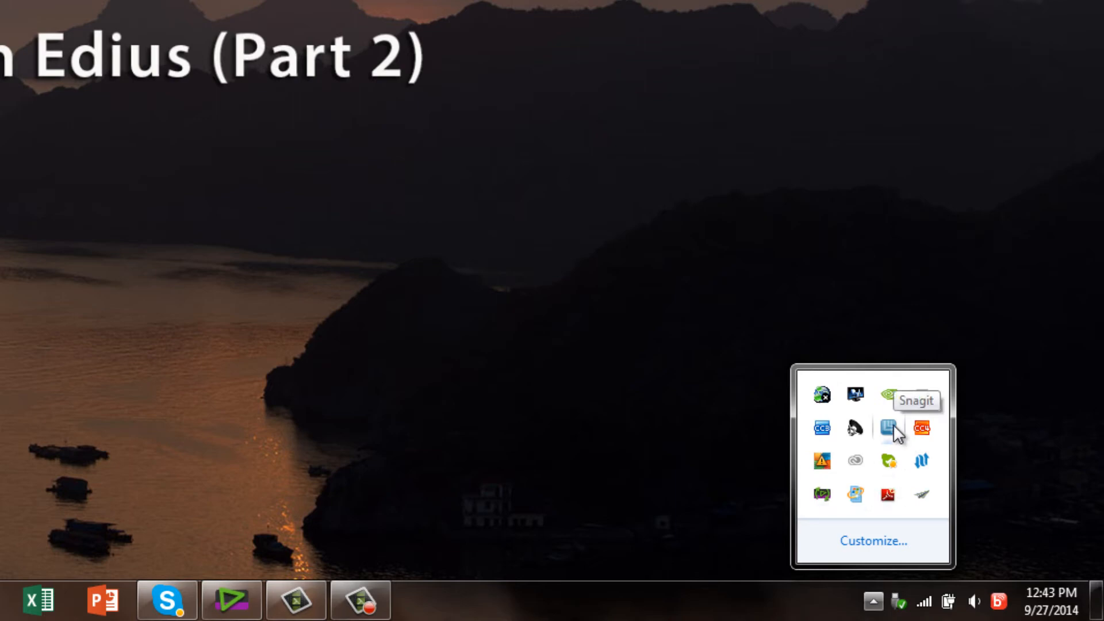
pyautogui.moveTo(948, 539)
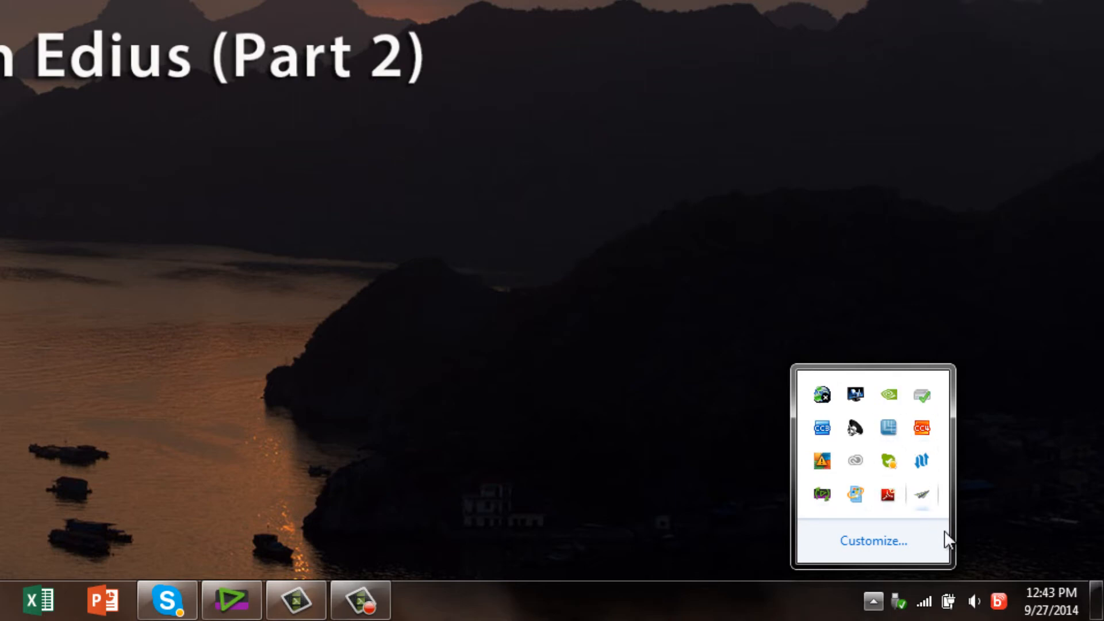
pyautogui.moveTo(1011, 497)
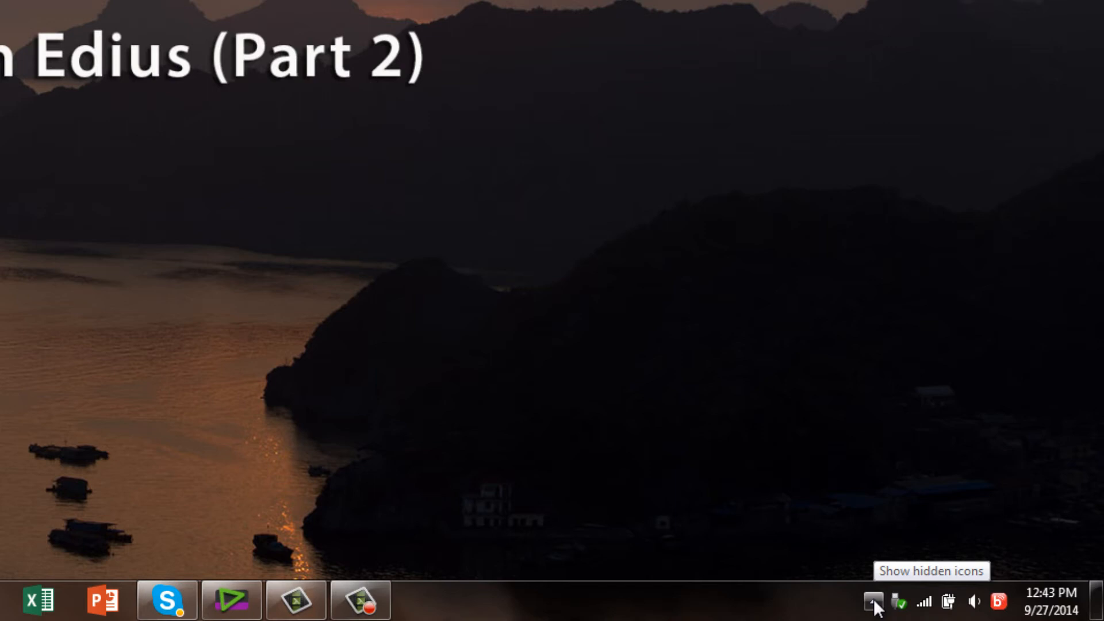
pyautogui.moveTo(878, 603)
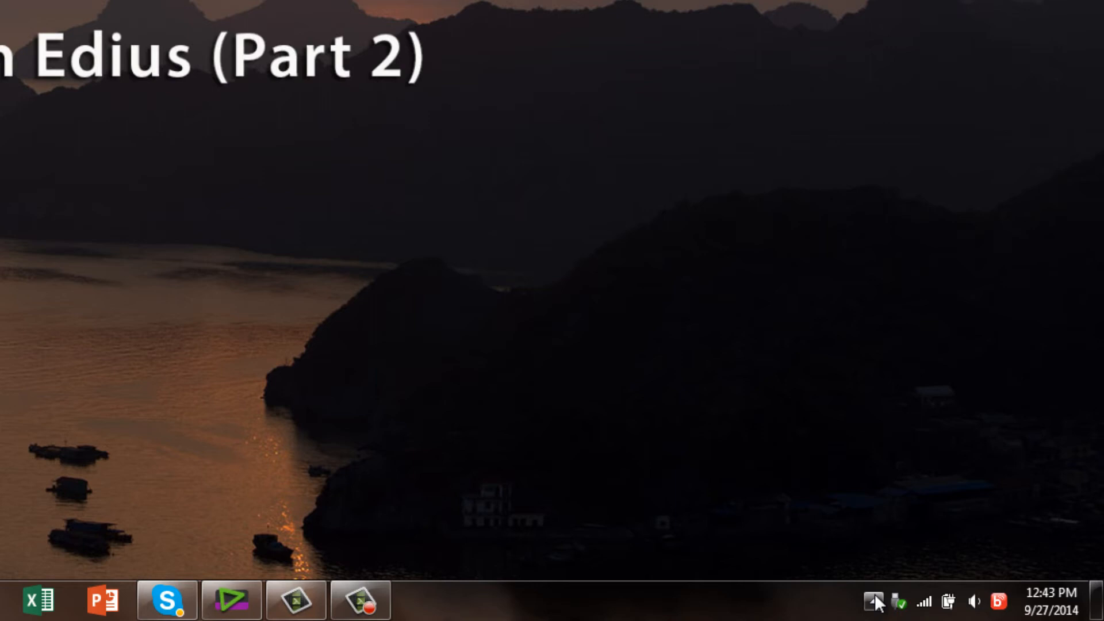
pyautogui.click(873, 600)
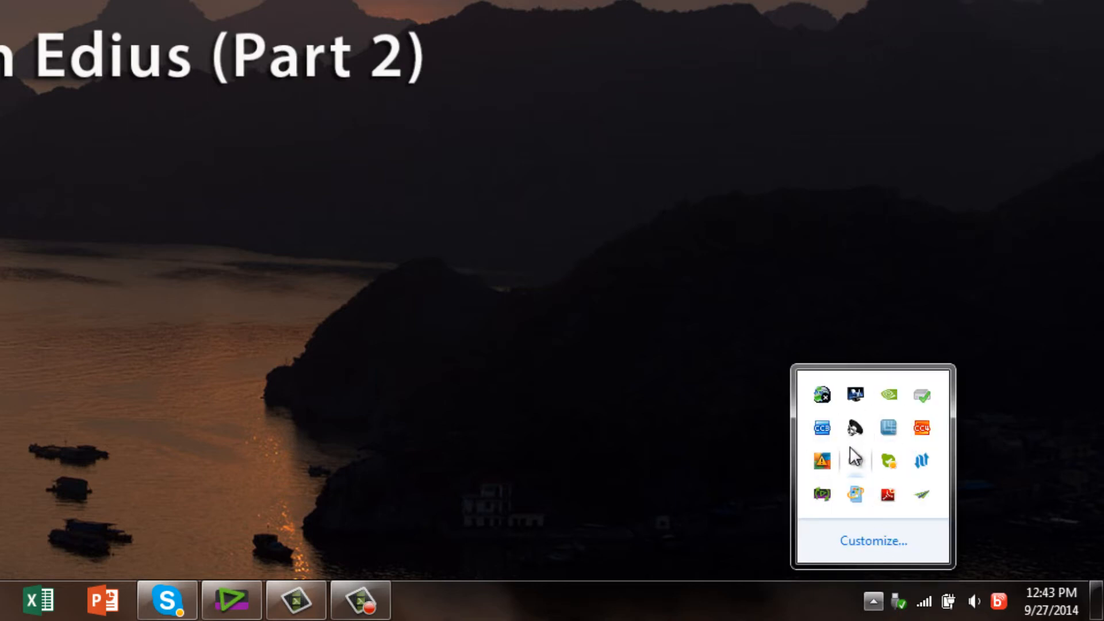
pyautogui.moveTo(856, 427)
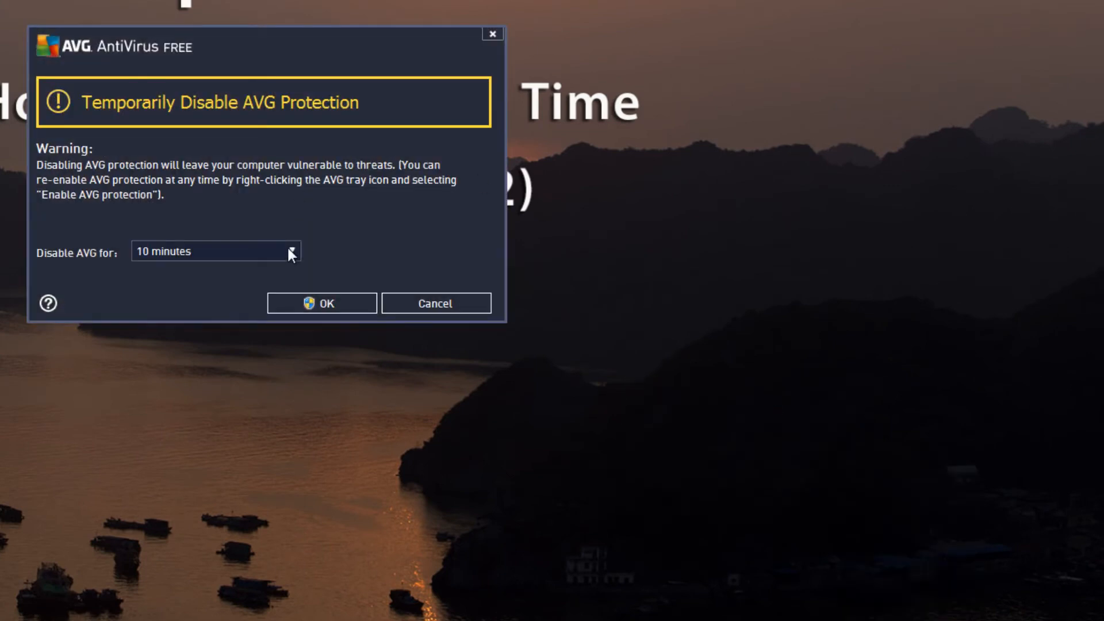
# Step: Disable AVG protection until restart, confirm it and allow the UAC prompt
pyautogui.click(215, 252)
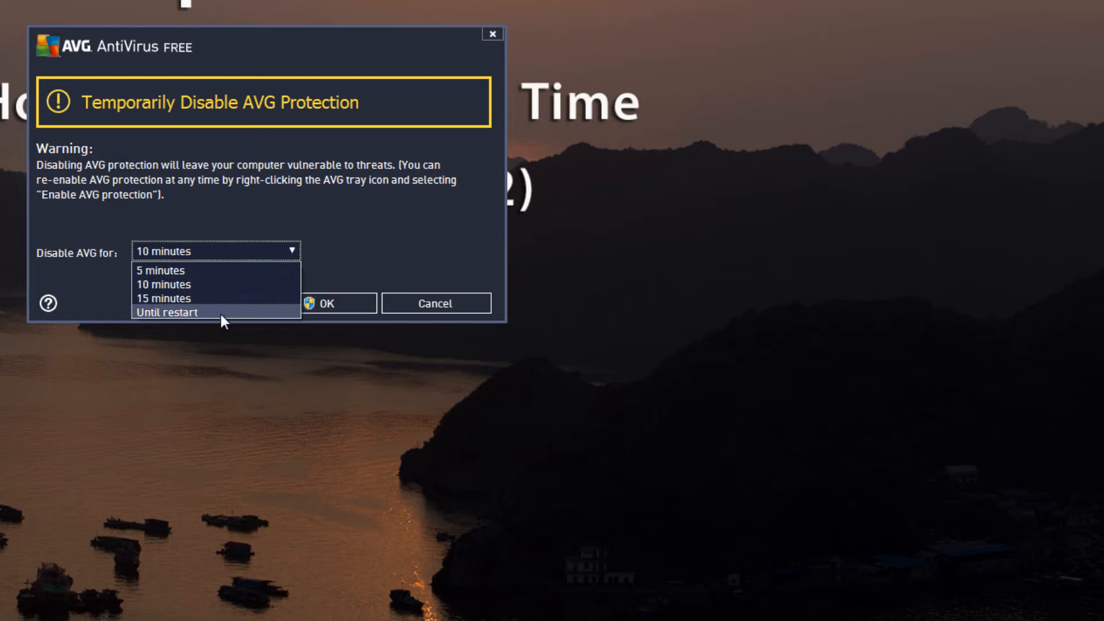
pyautogui.click(168, 311)
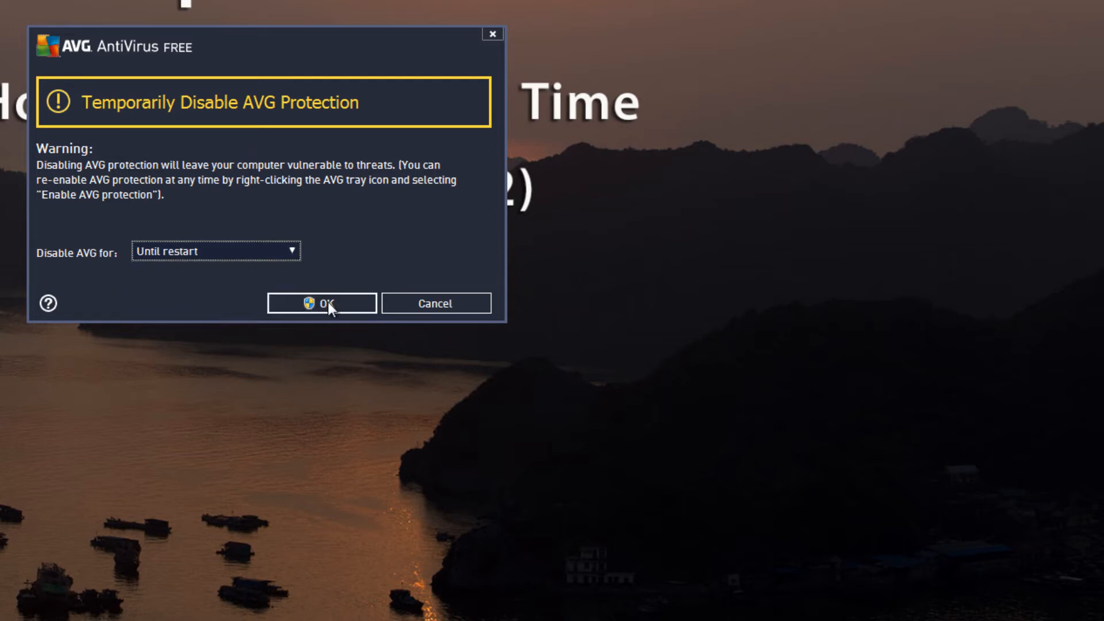
pyautogui.click(320, 303)
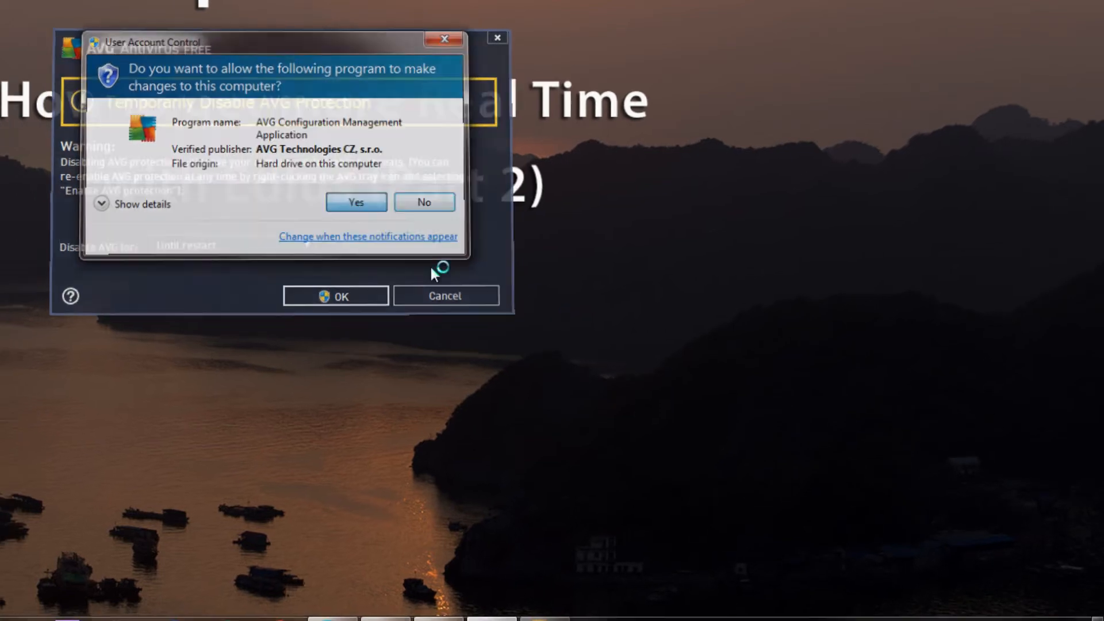
pyautogui.click(355, 202)
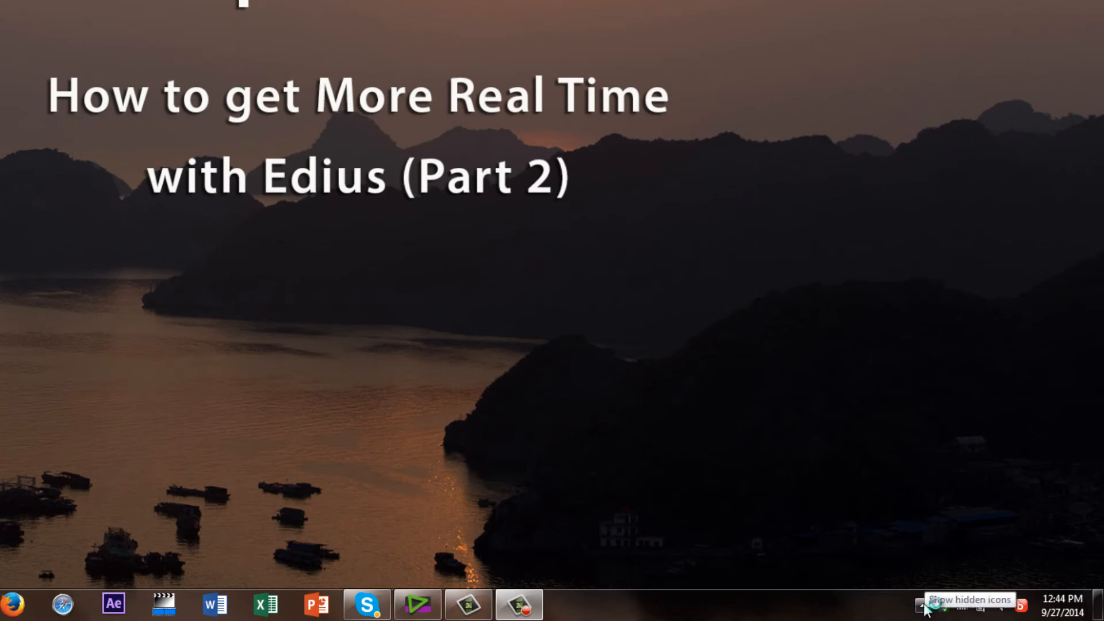
# Step: Reveal the hidden tray icons and bring up Skype's menu to quit it
pyautogui.click(919, 605)
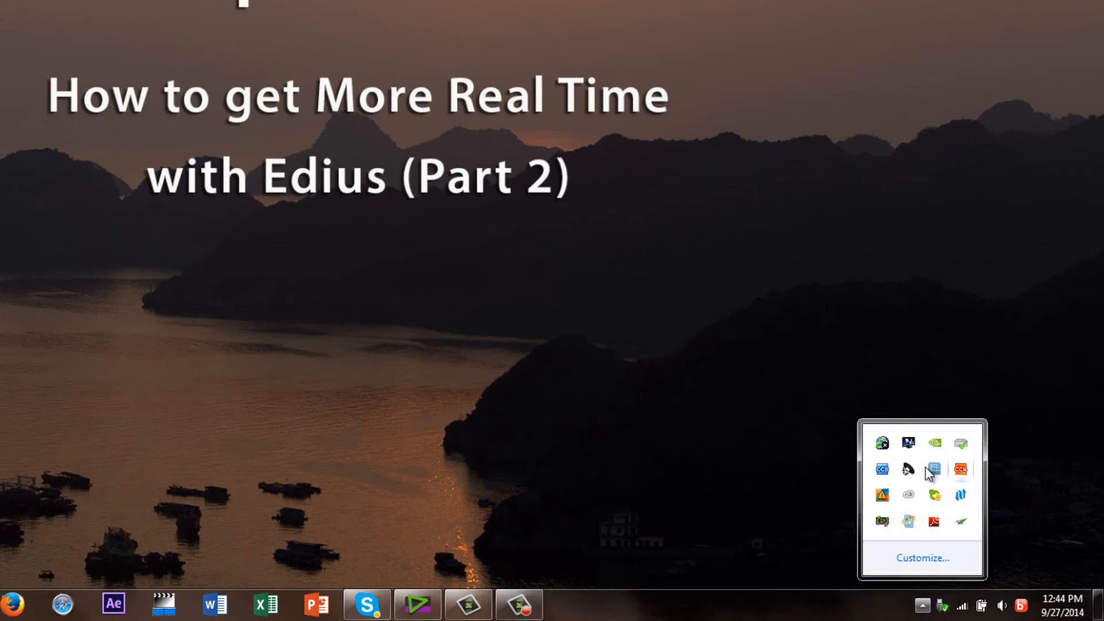
pyautogui.moveTo(882, 444)
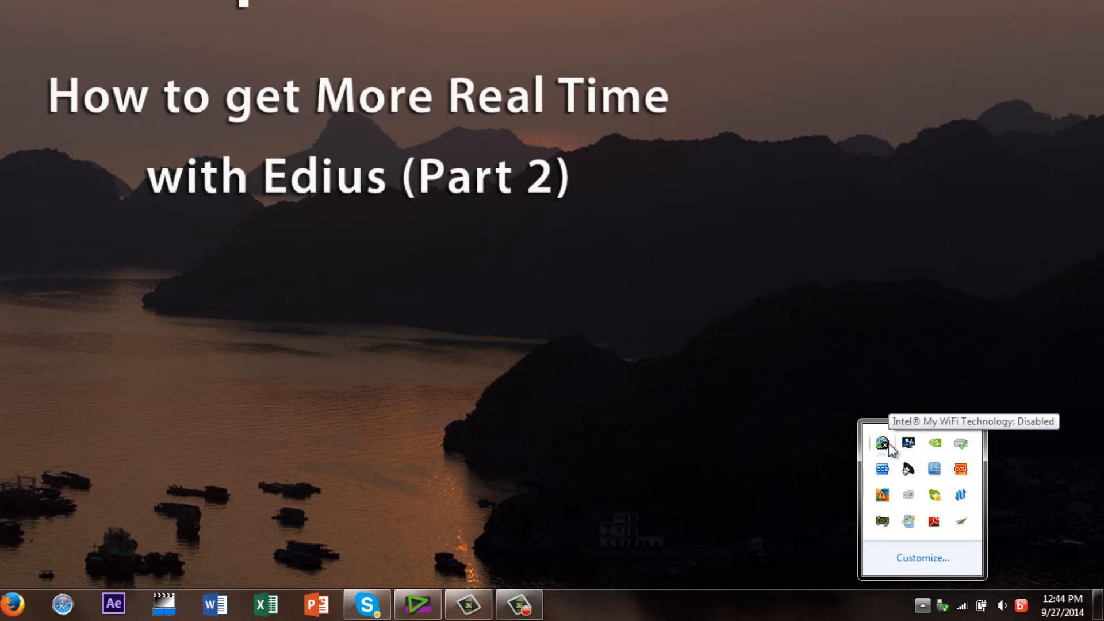
pyautogui.moveTo(909, 451)
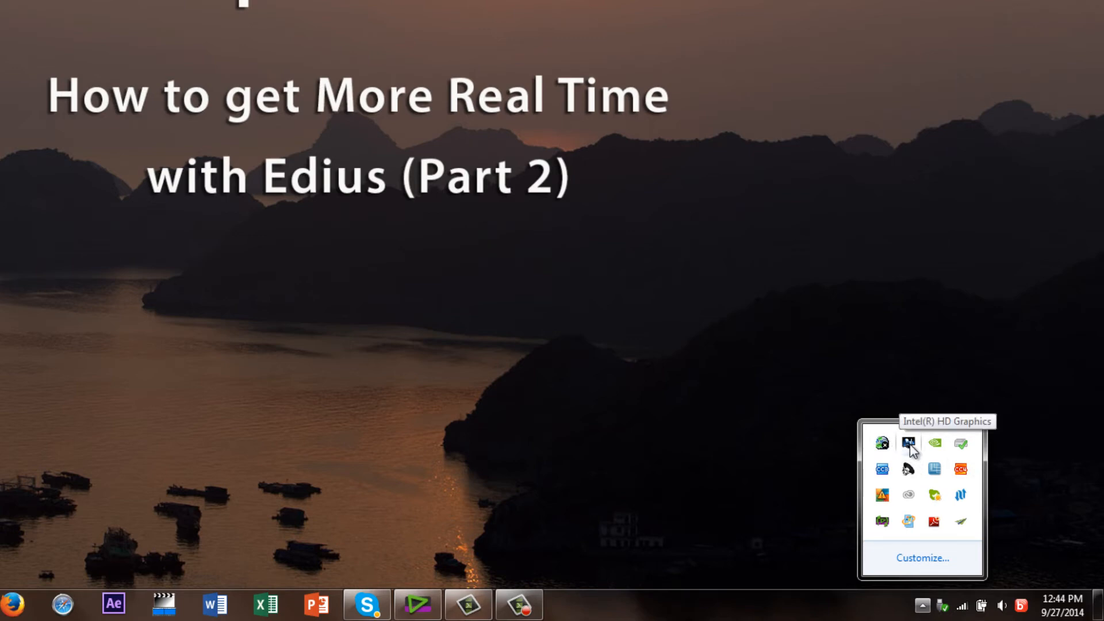
pyautogui.moveTo(934, 449)
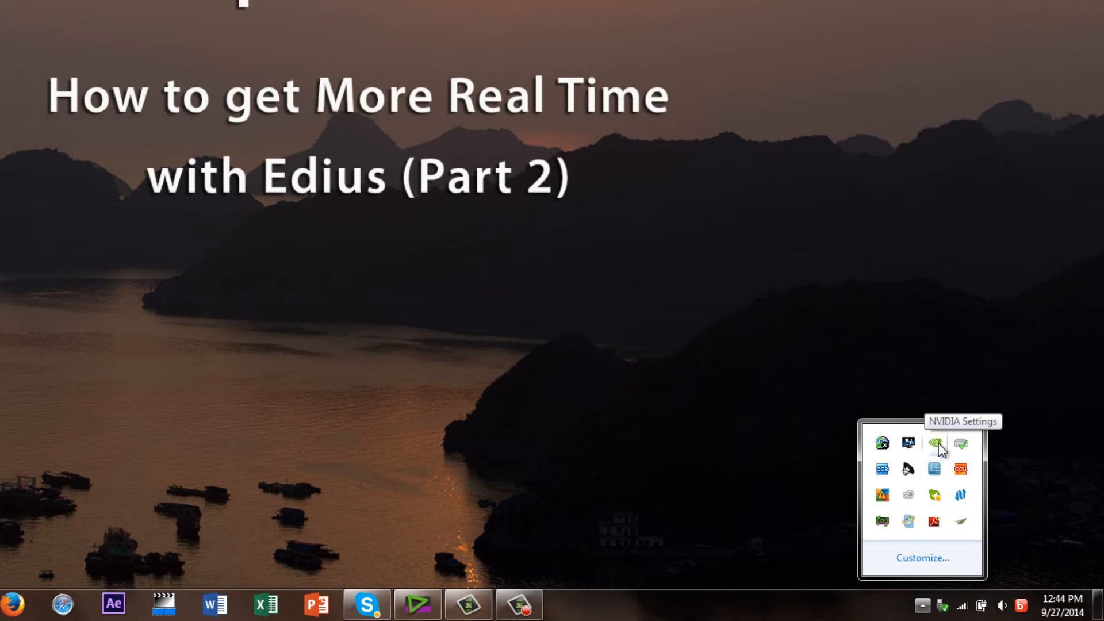
pyautogui.moveTo(961, 447)
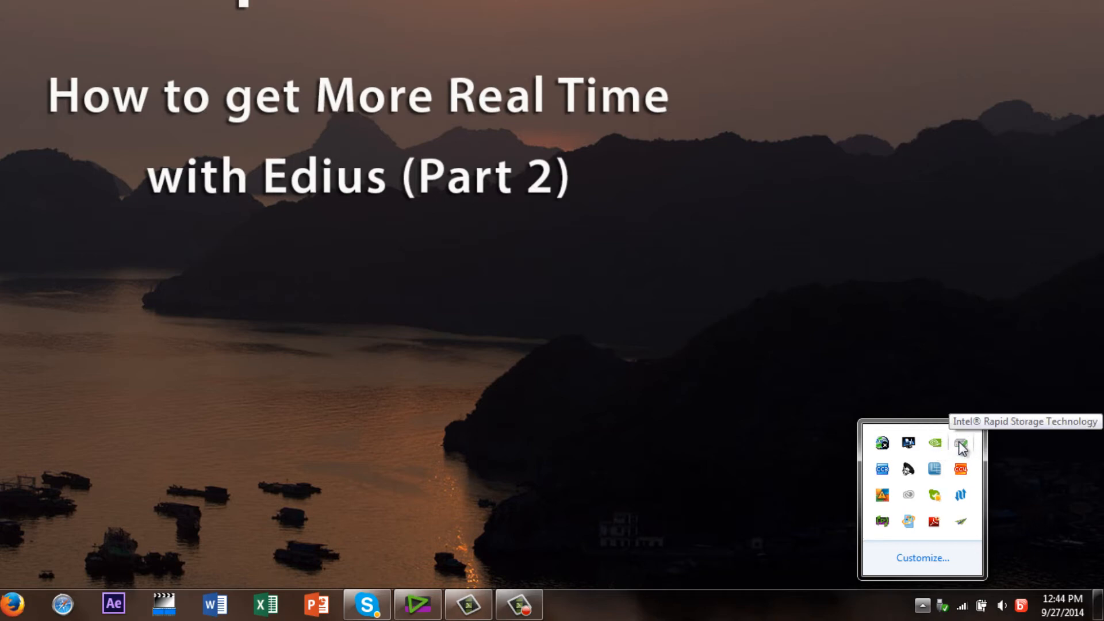
pyautogui.moveTo(882, 470)
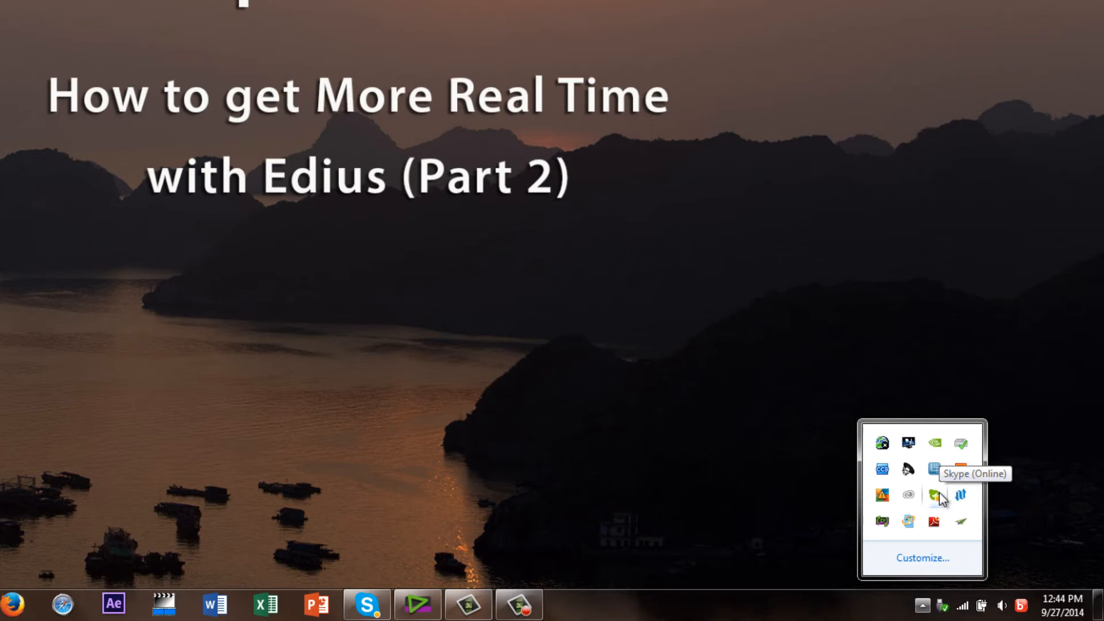
pyautogui.rightClick(933, 494)
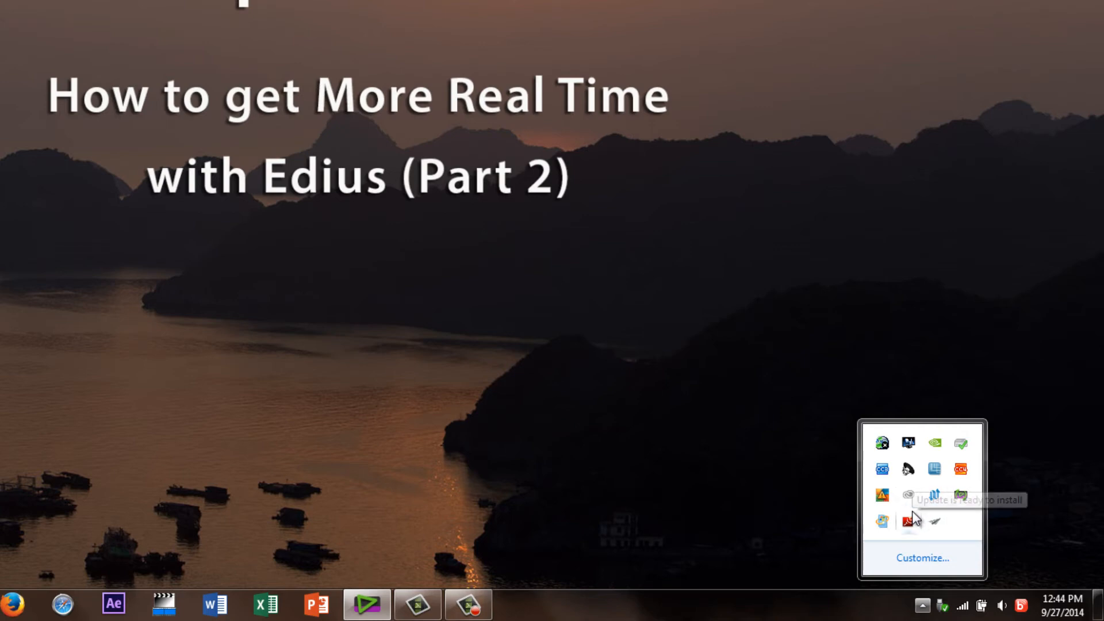
pyautogui.moveTo(888, 501)
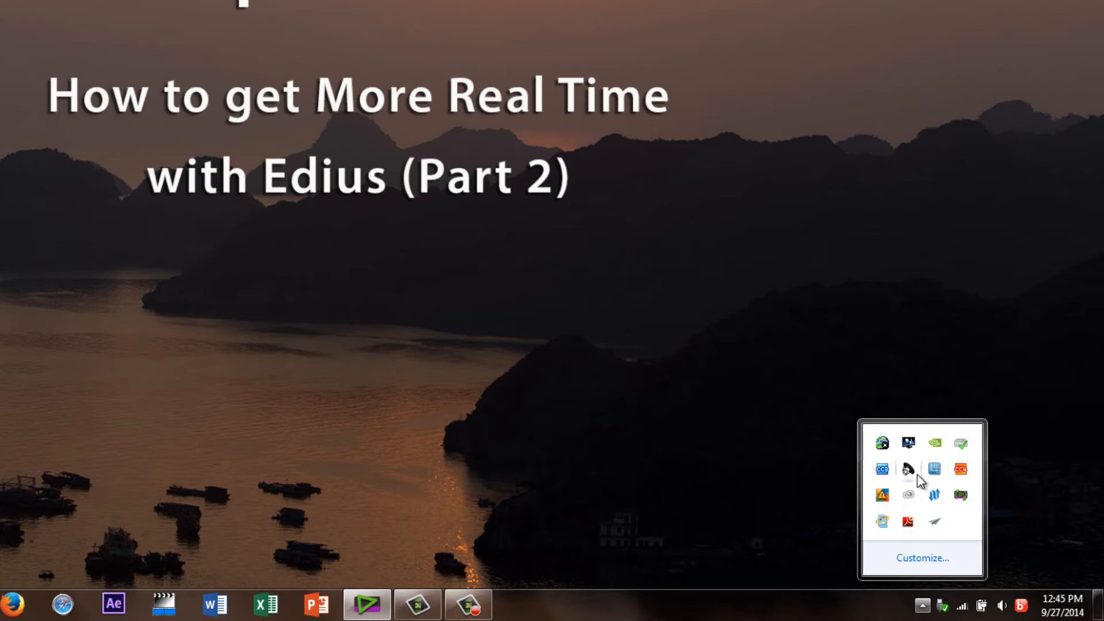
pyautogui.moveTo(754, 440)
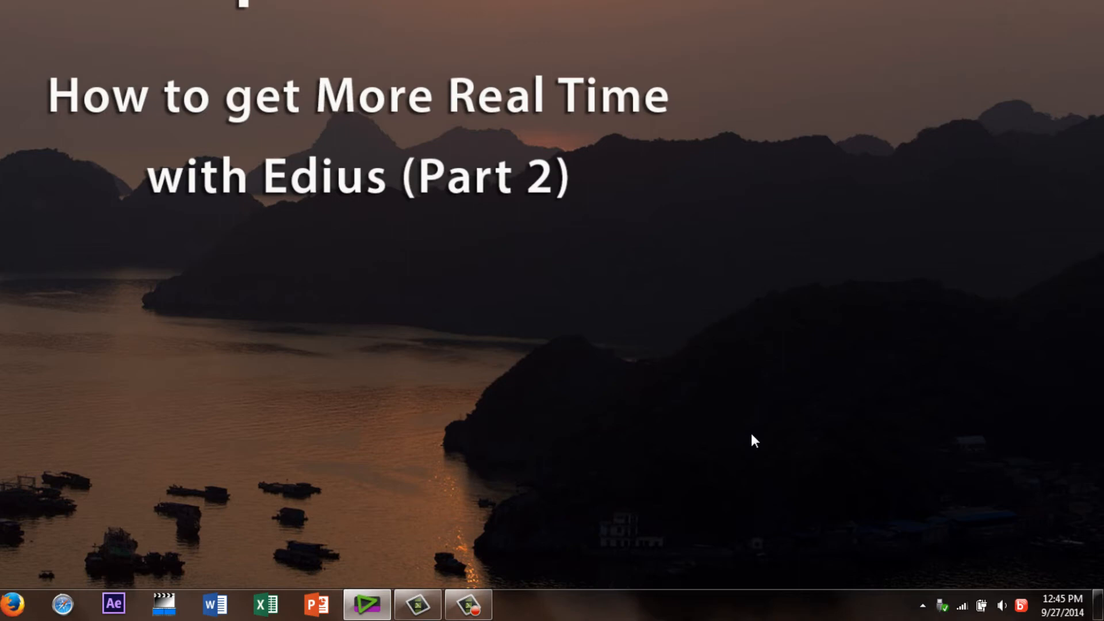
pyautogui.moveTo(332, 514)
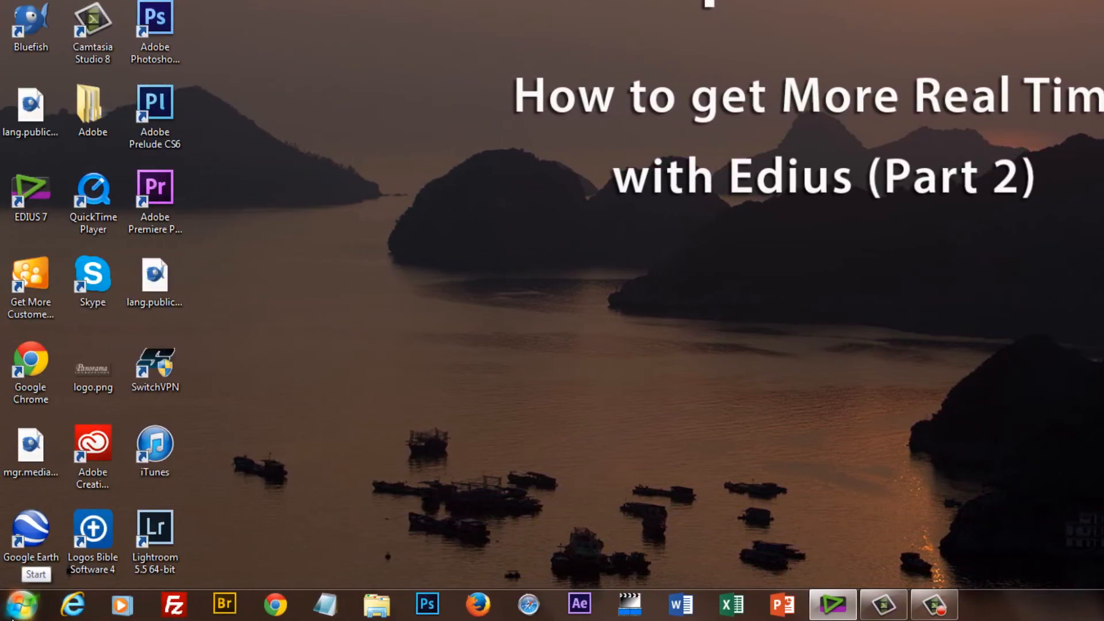
# Step: Launch msconfig from the Start menu search and go to its Startup list
pyautogui.click(28, 601)
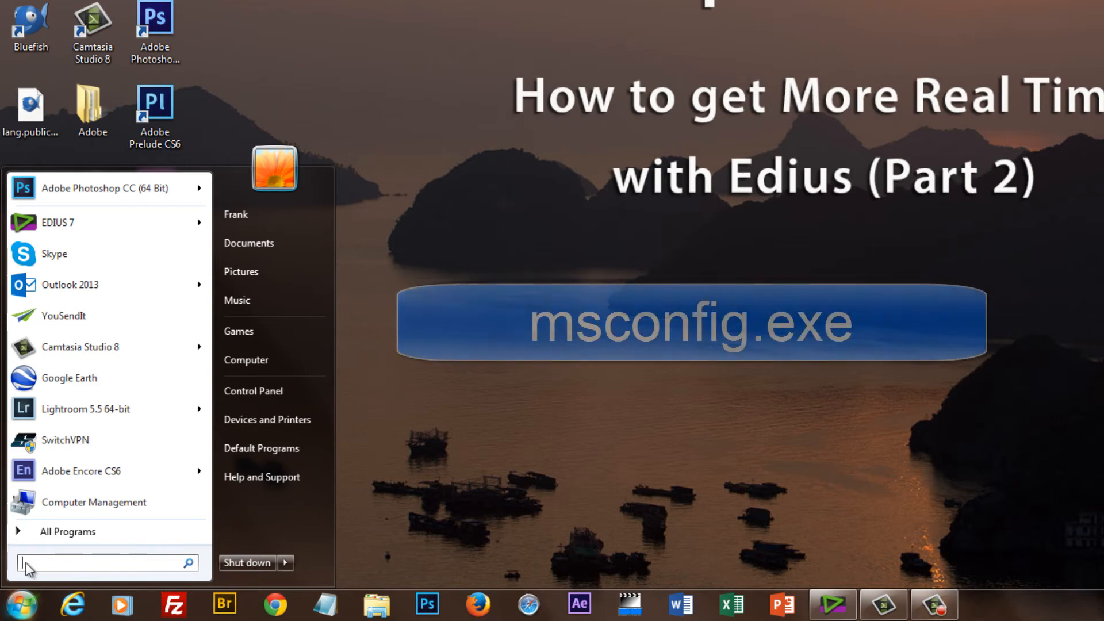
pyautogui.write('msconfig')
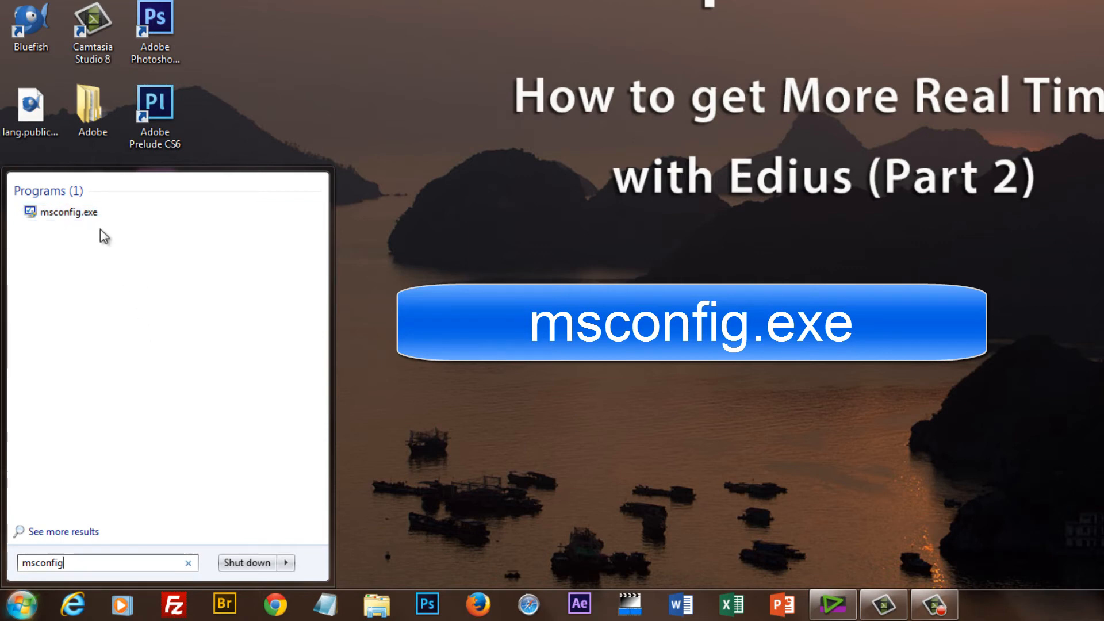
pyautogui.moveTo(67, 211)
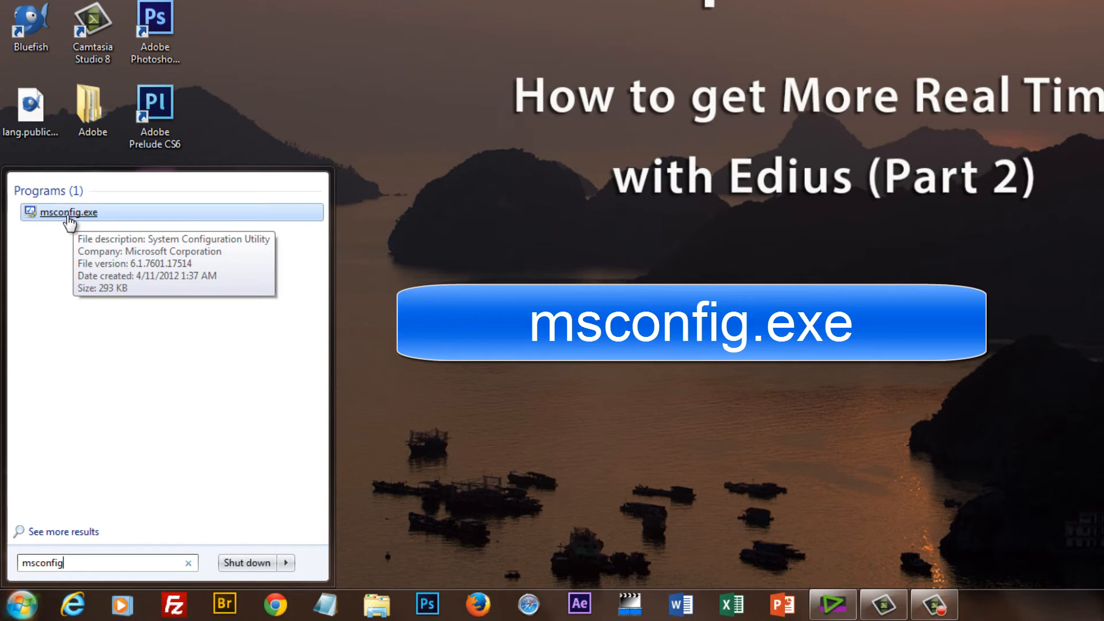
pyautogui.click(68, 212)
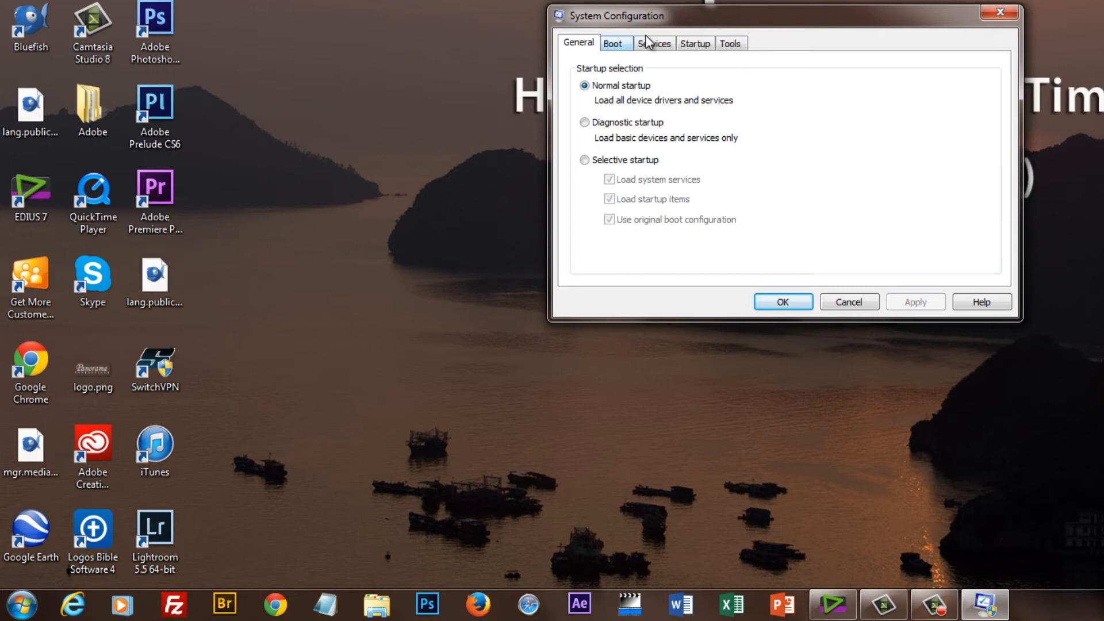
pyautogui.click(694, 42)
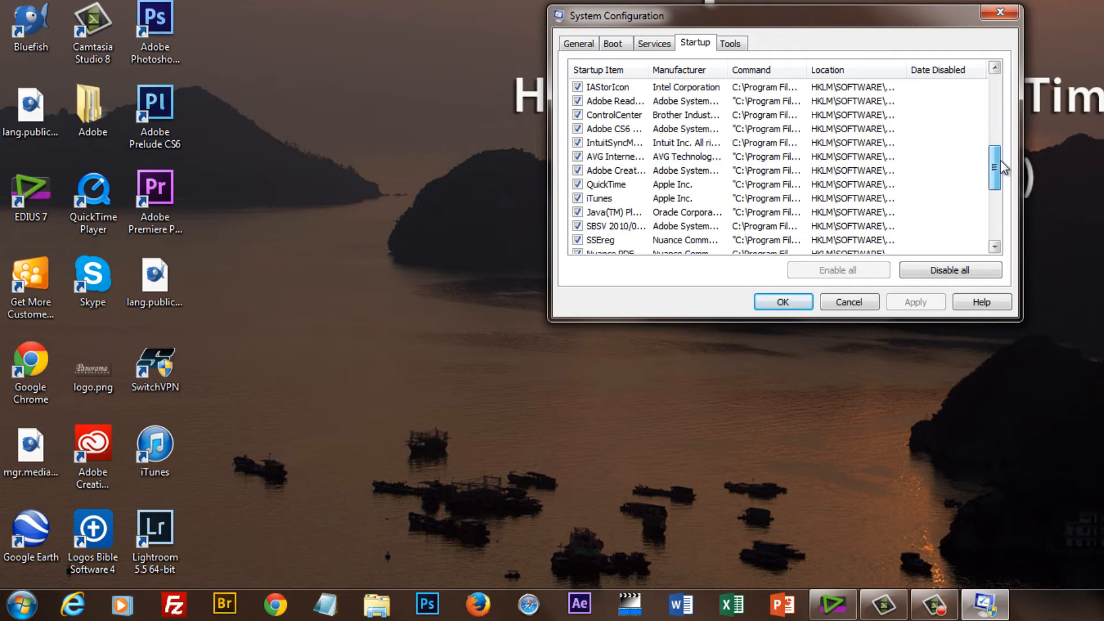
# Step: Scroll through the full Startup list down to the PaperPort, Brother and Snagit entries
pyautogui.scroll(-3)
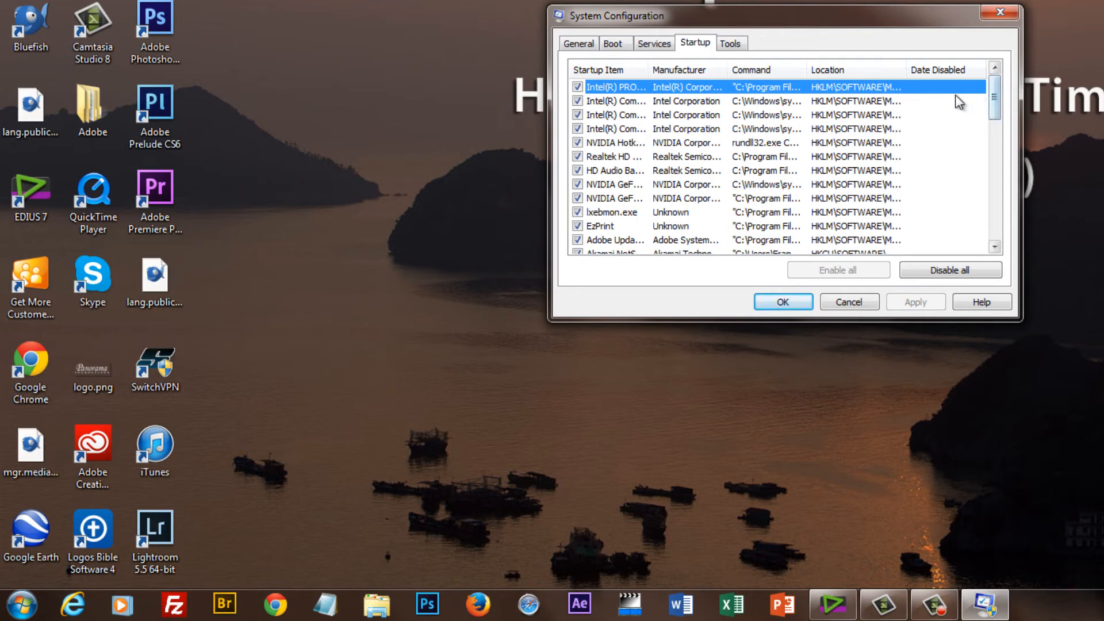
pyautogui.moveTo(993, 102)
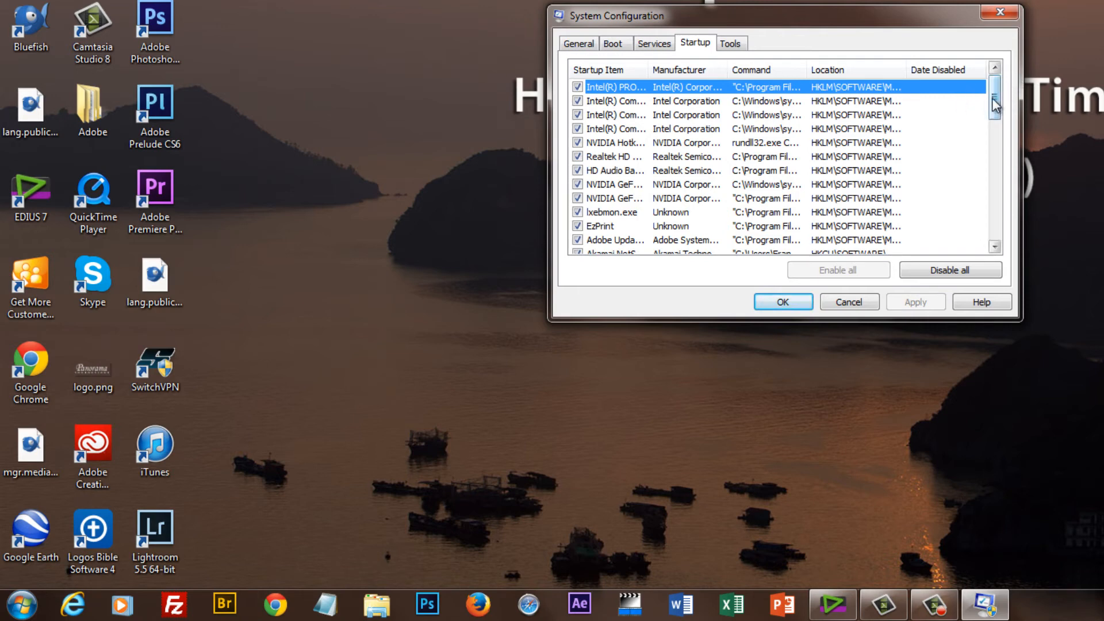
pyautogui.scroll(-3)
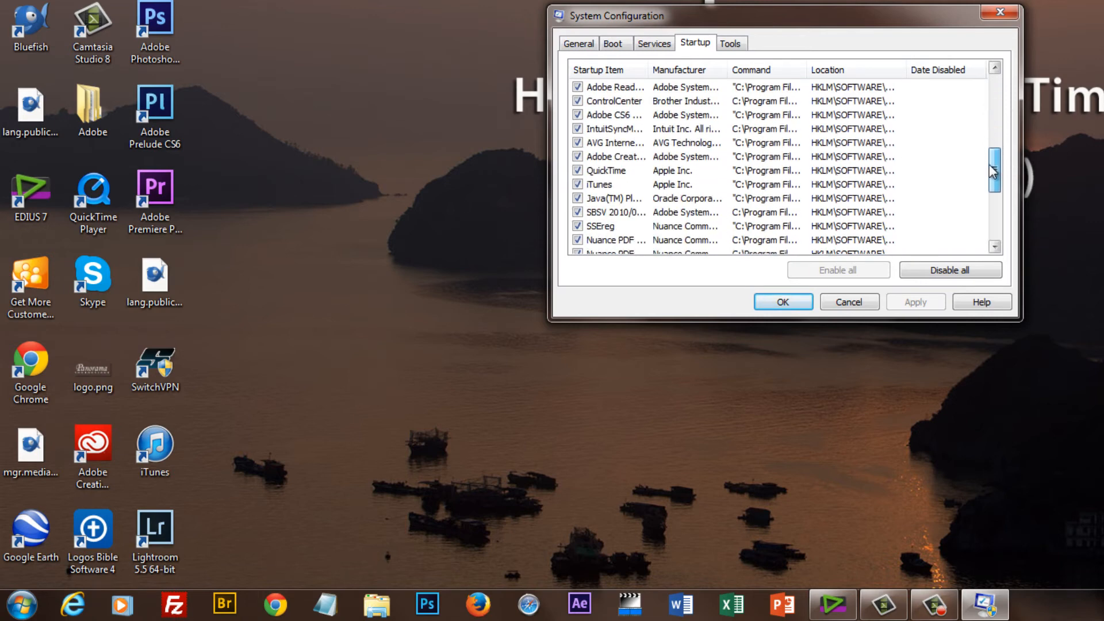
pyautogui.scroll(-3)
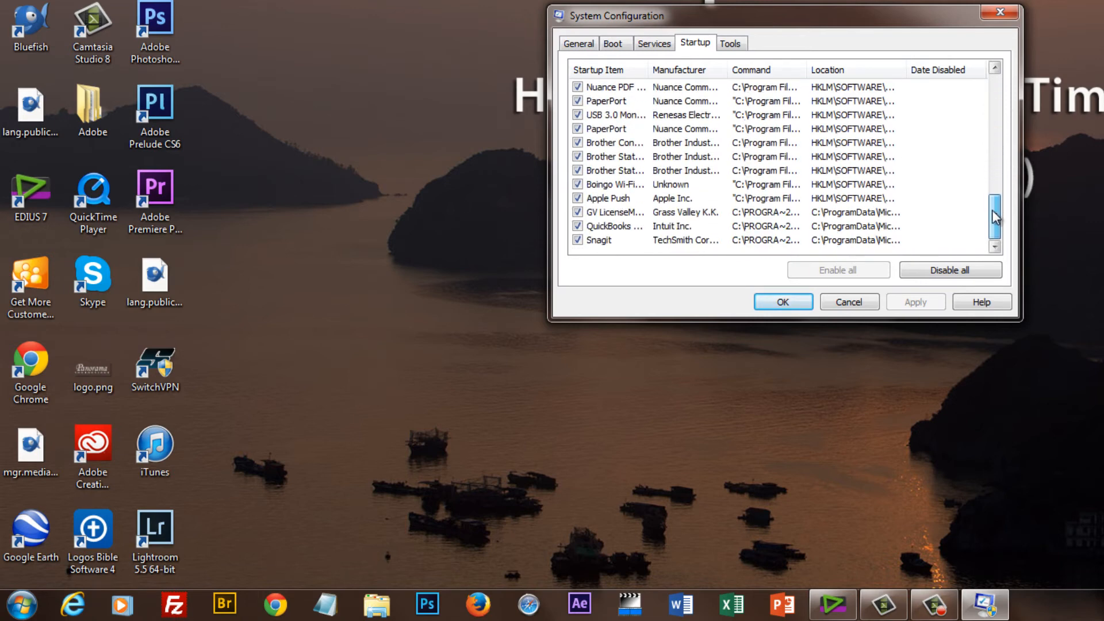
pyautogui.moveTo(995, 216); pyautogui.dragTo(994, 192)
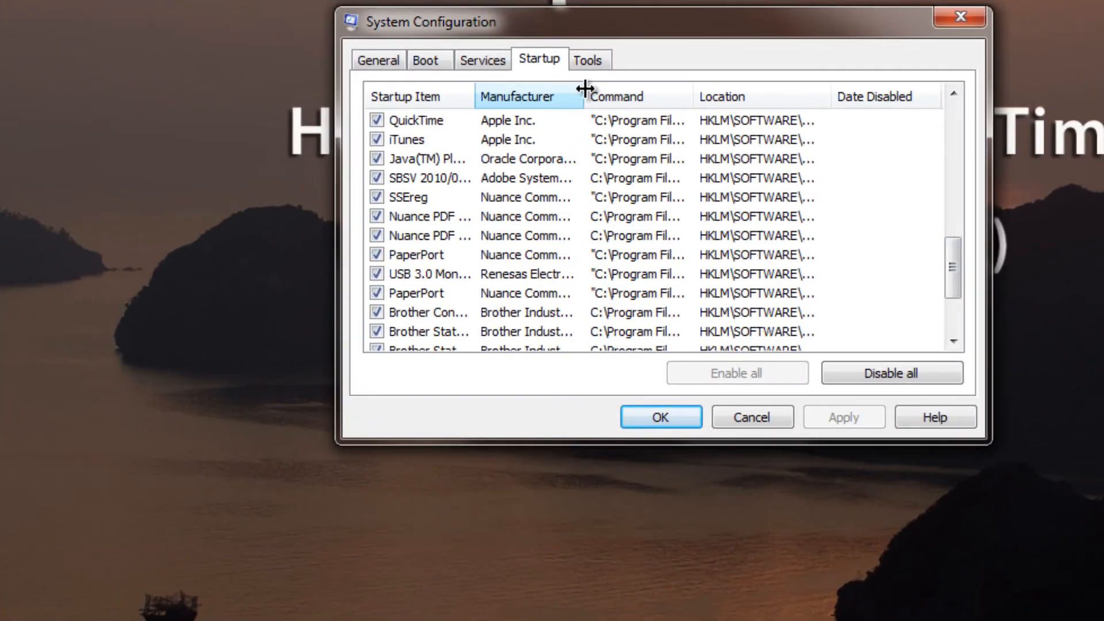
# Step: Widen the Manufacturer column and uncheck the first Nuance PDF startup item
pyautogui.moveTo(581, 96); pyautogui.dragTo(700, 96)
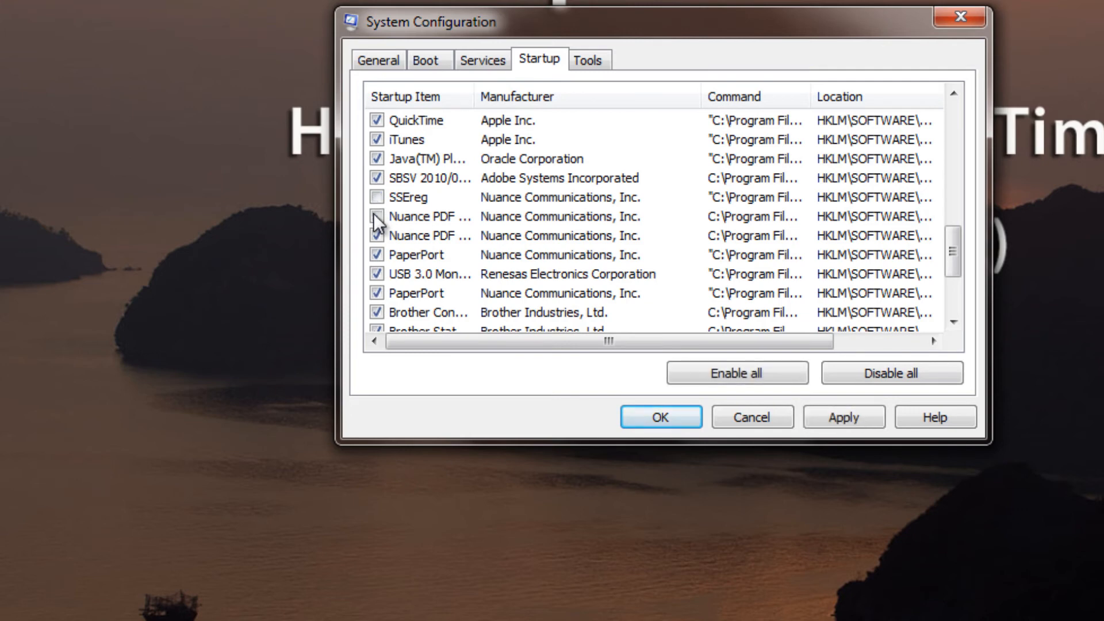
pyautogui.click(377, 236)
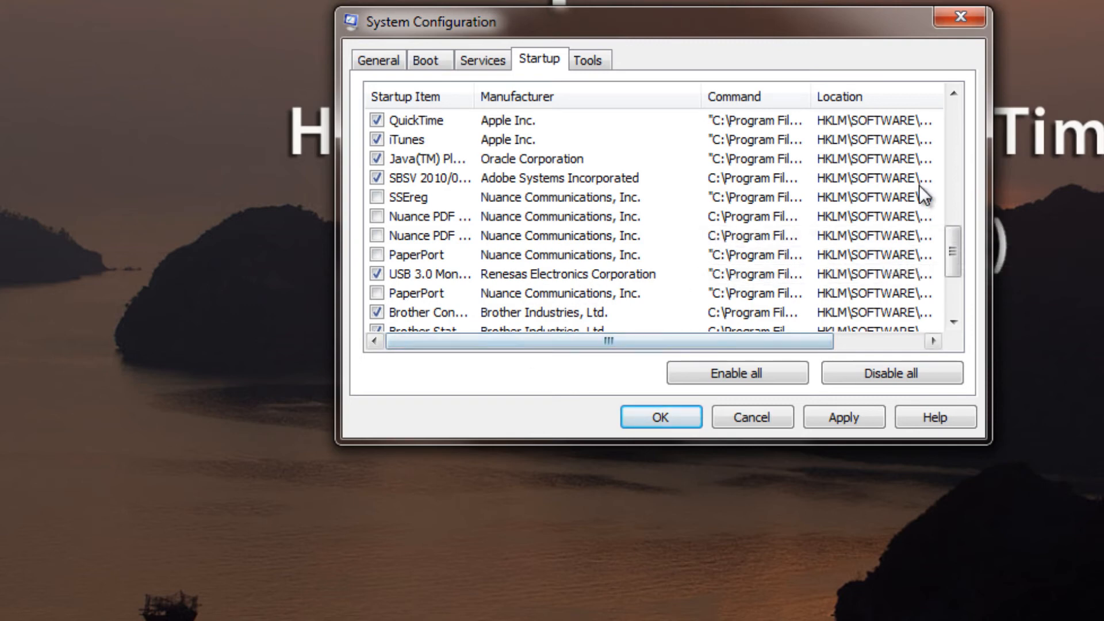
pyautogui.scroll(-3)
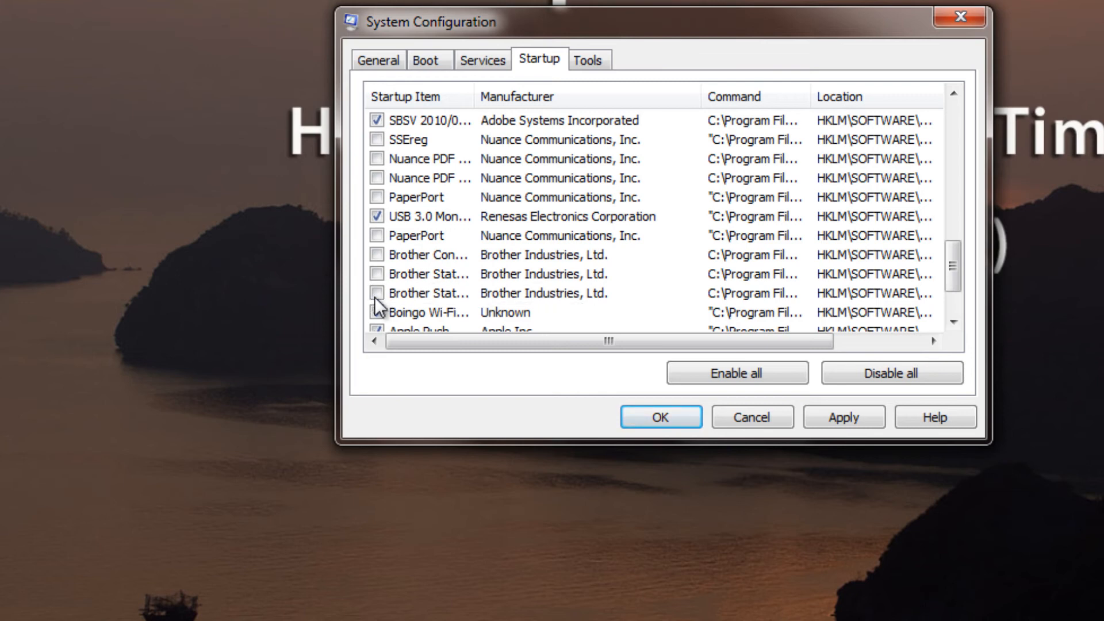
# Step: Uncheck the Brother, Boingo, Apple Push, QuickBooks and Snagit startup items
pyautogui.click(377, 312)
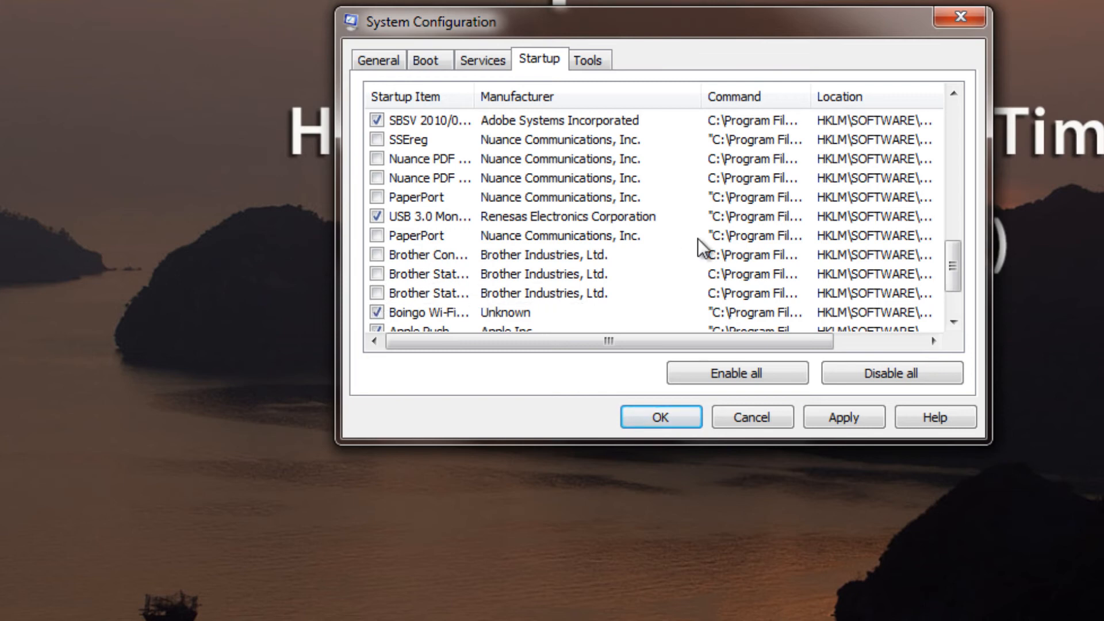
pyautogui.click(377, 311)
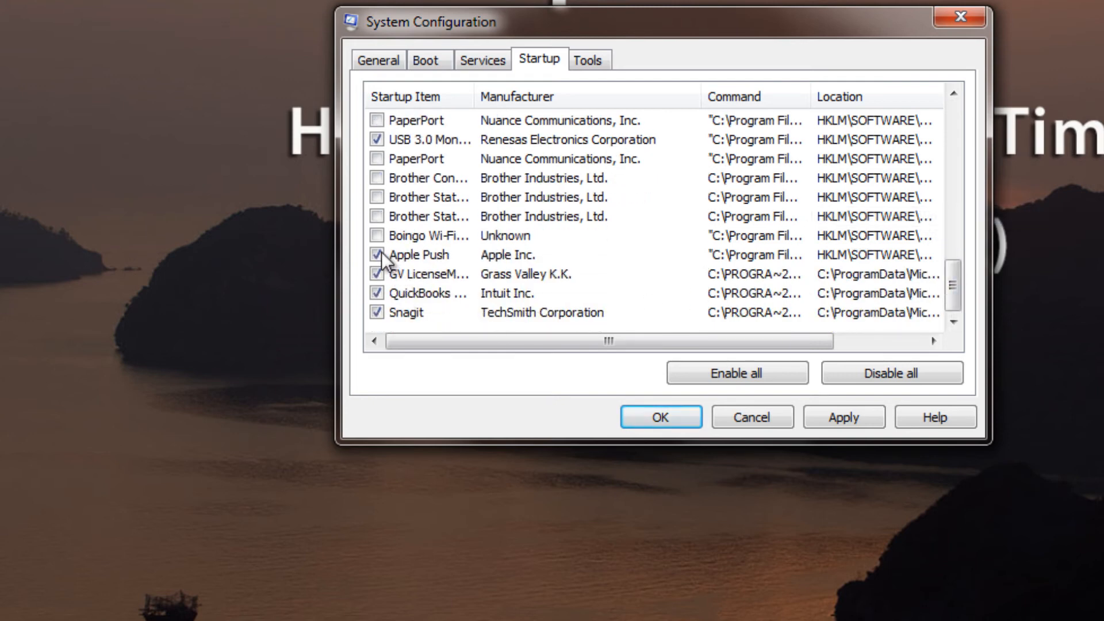
pyautogui.click(377, 255)
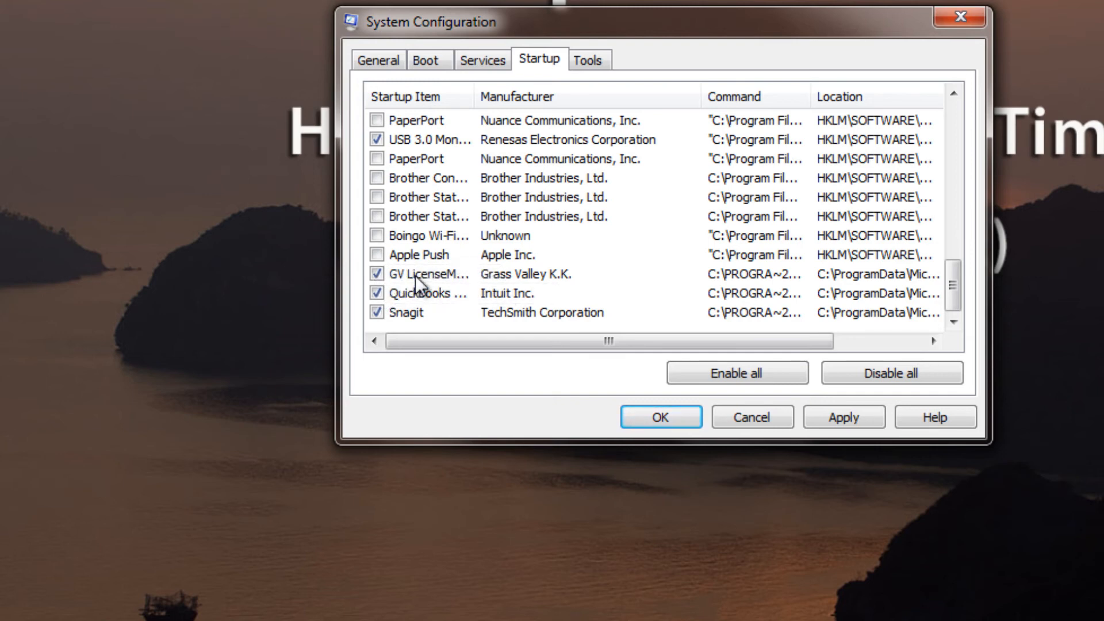
pyautogui.moveTo(421, 281)
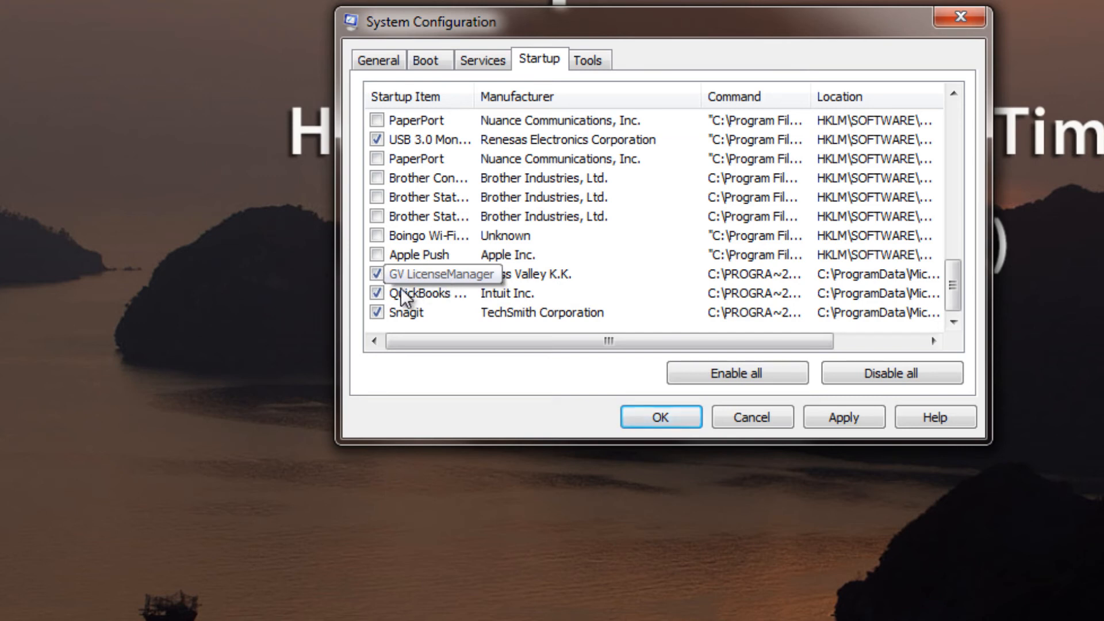
pyautogui.click(378, 293)
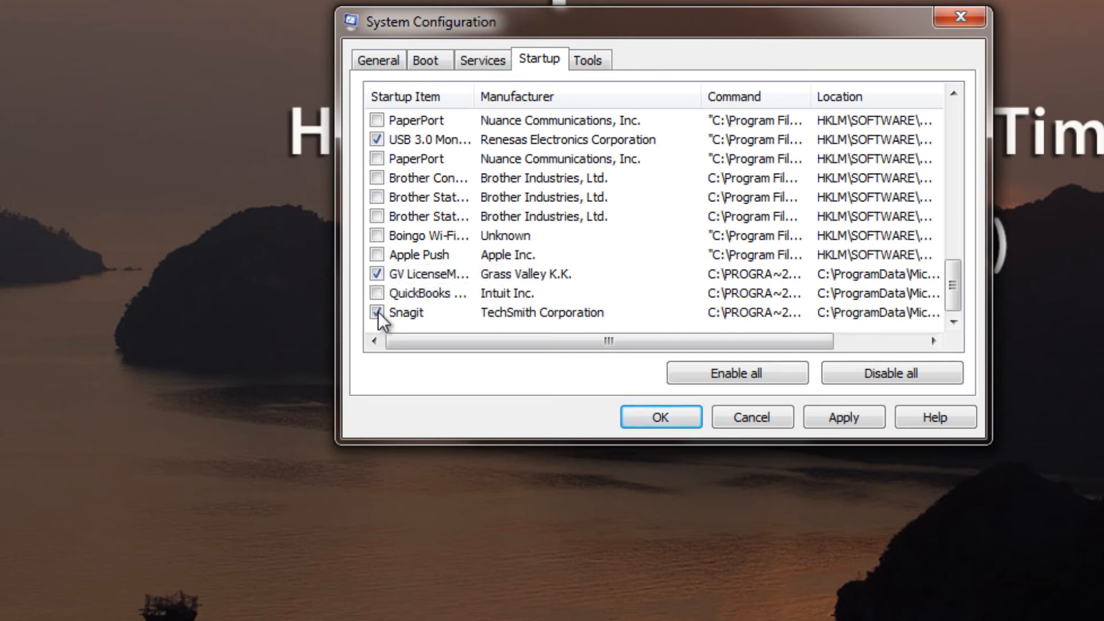
pyautogui.click(377, 313)
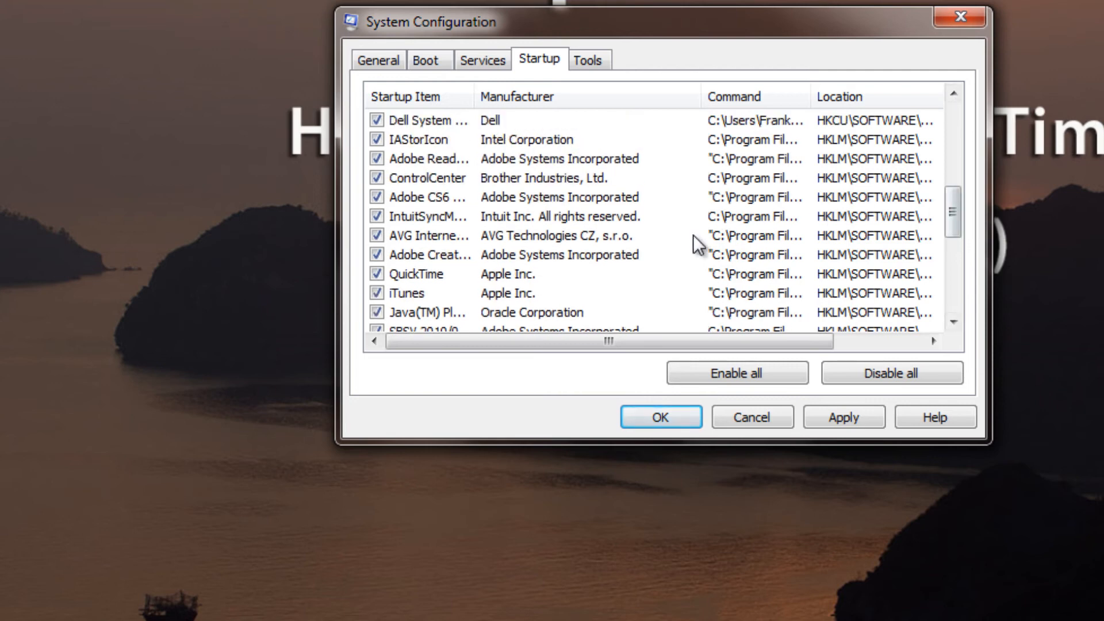
# Step: Uncheck the Adobe Systems, Skype and remaining EzPrint/YouSendIt startup items higher in the list
pyautogui.click(377, 294)
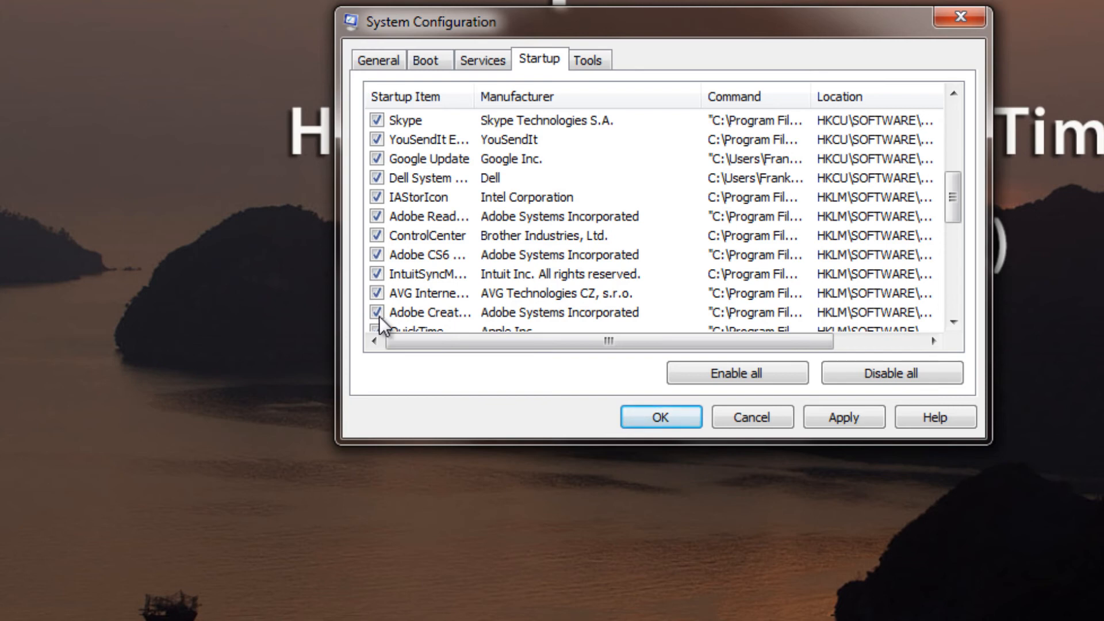
pyautogui.click(377, 312)
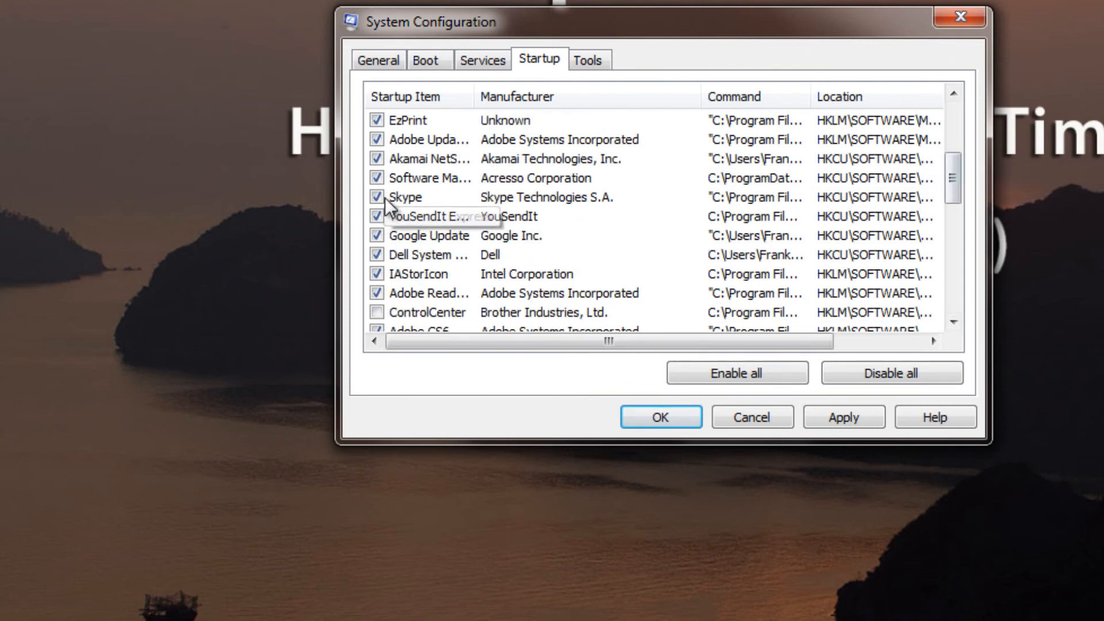
pyautogui.click(377, 197)
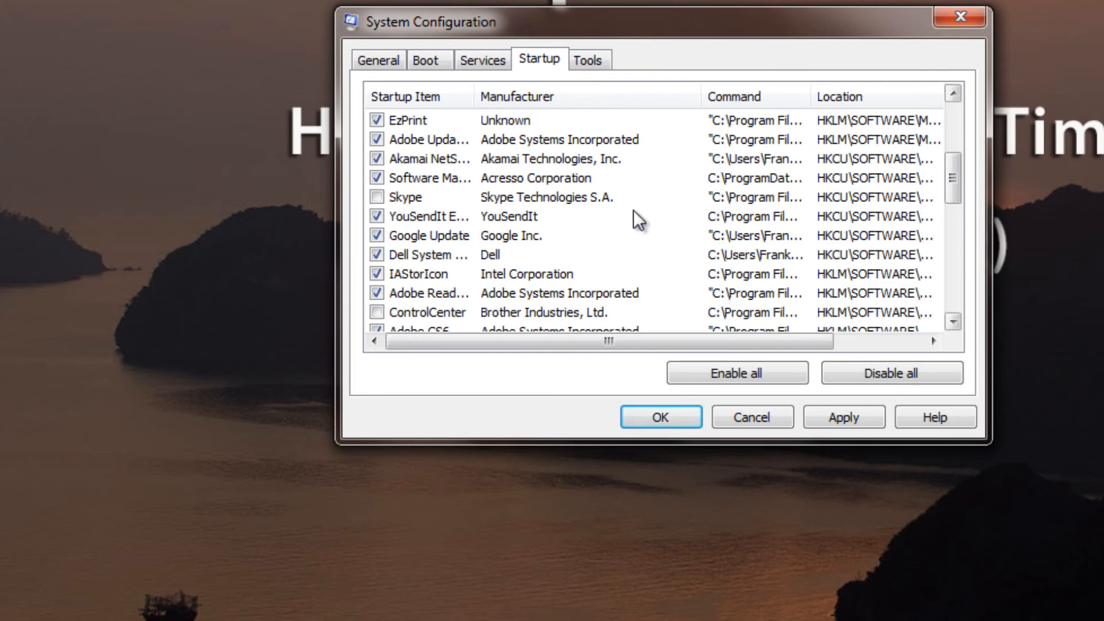
pyautogui.click(377, 121)
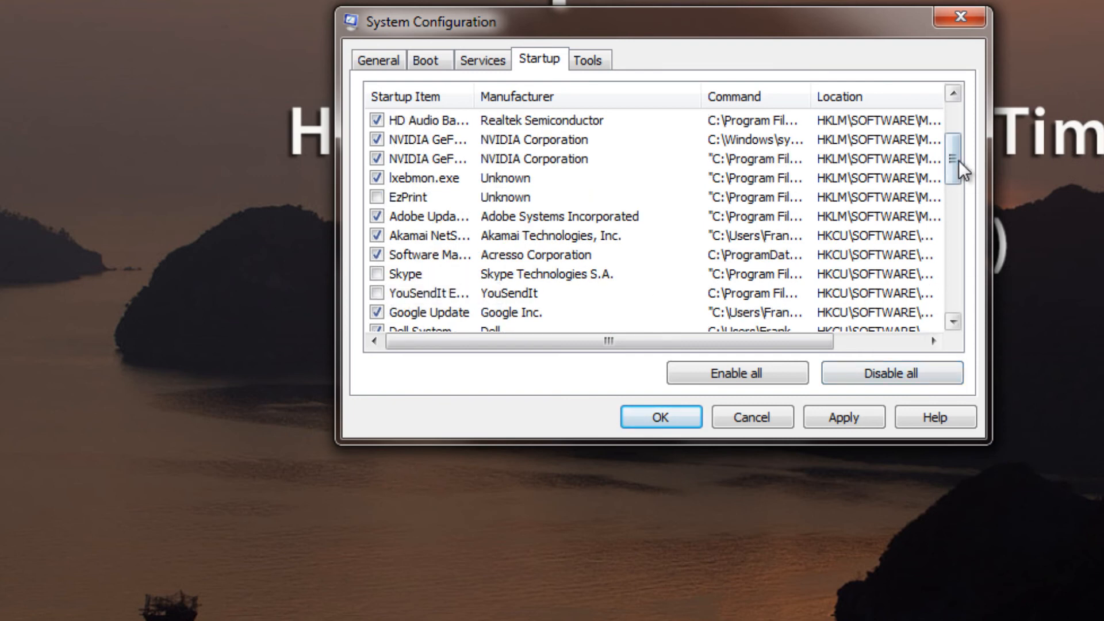
# Step: Untick Google Update in the Startup list and confirm with OK, bringing up the restart prompt
pyautogui.scroll(-3)
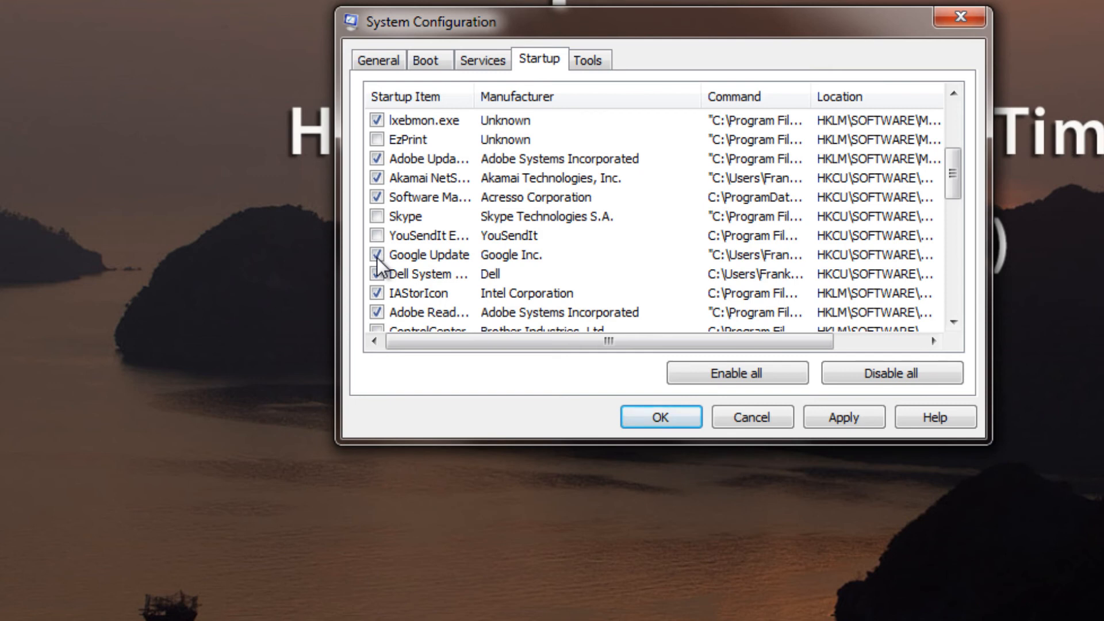
pyautogui.click(377, 255)
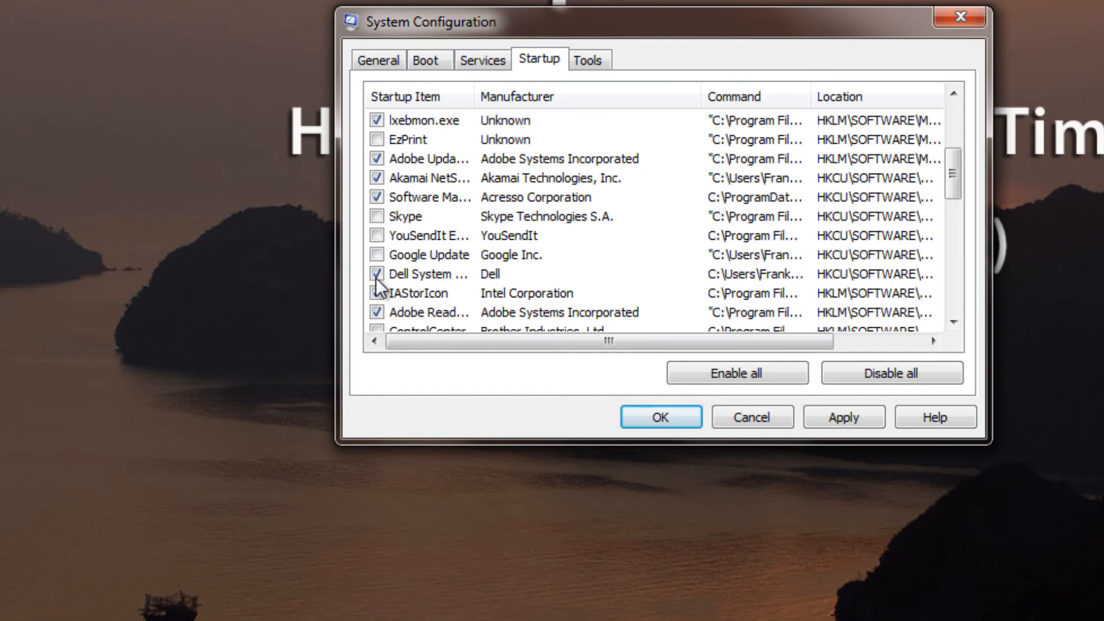
pyautogui.moveTo(422, 275)
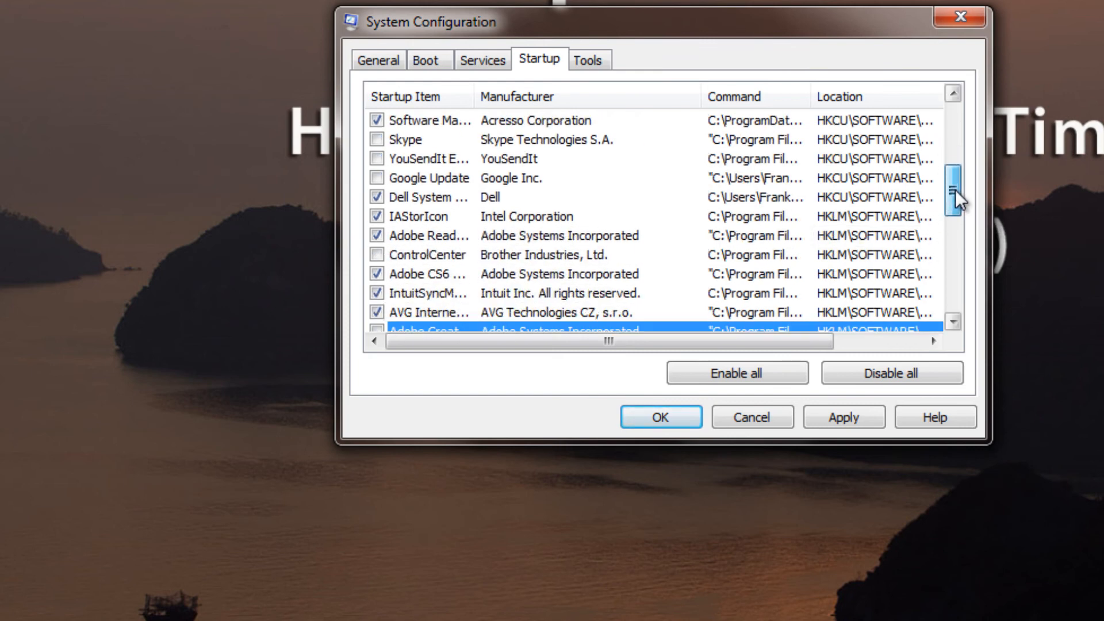
pyautogui.scroll(-3)
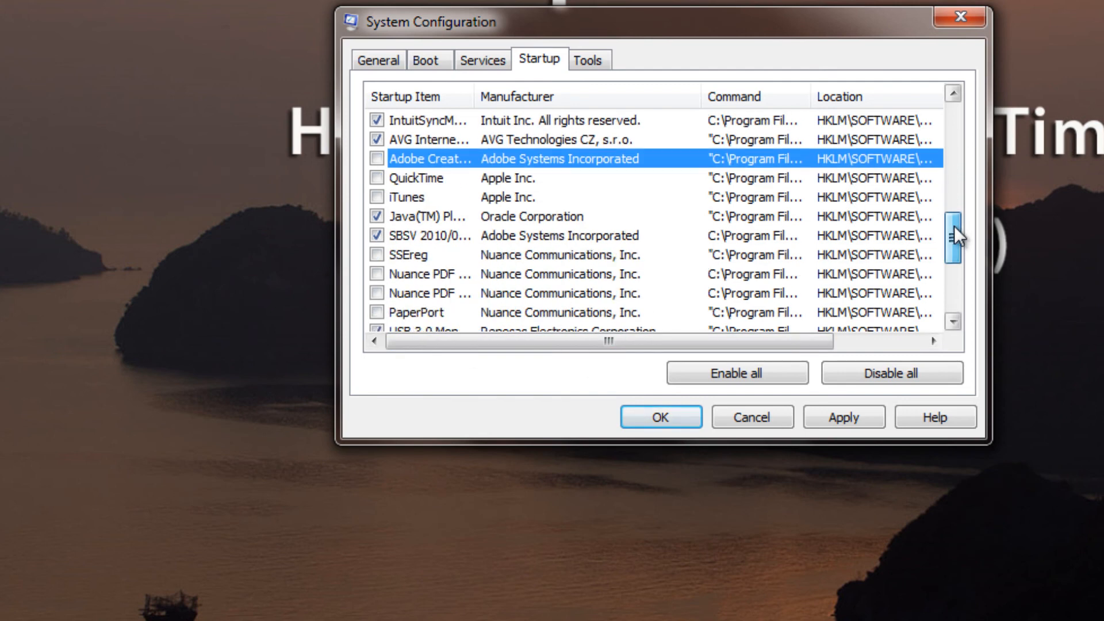
pyautogui.scroll(-3)
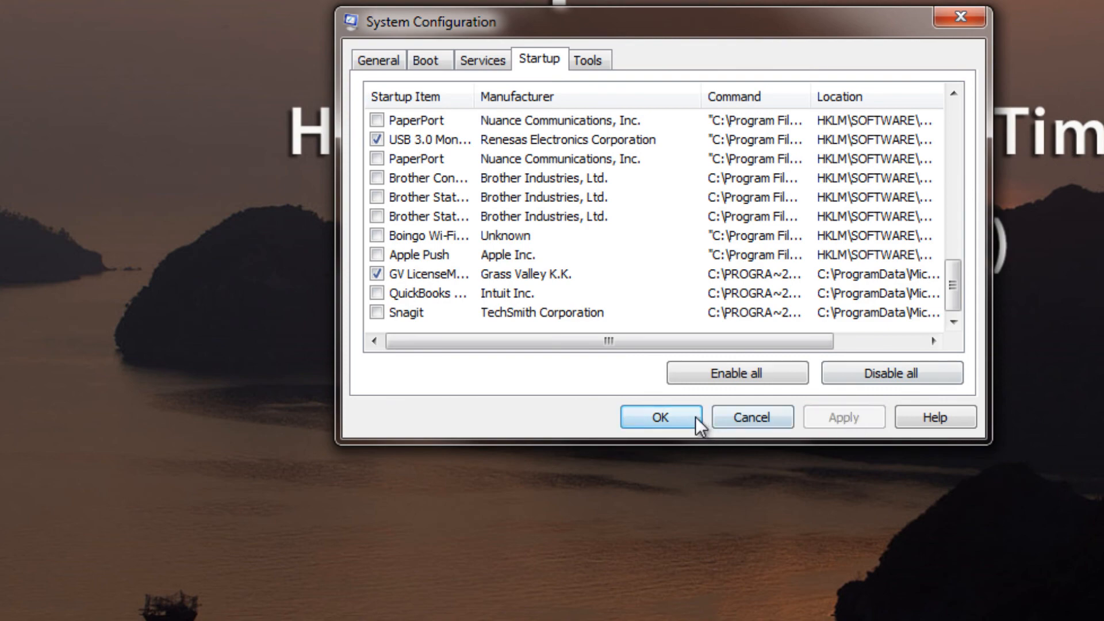
pyautogui.click(659, 416)
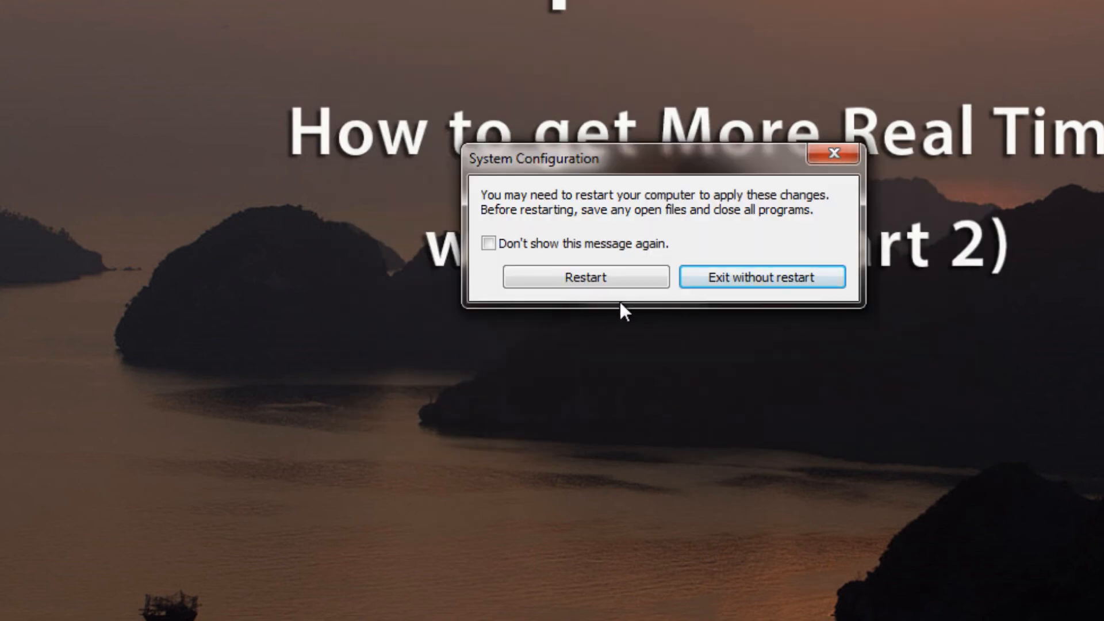